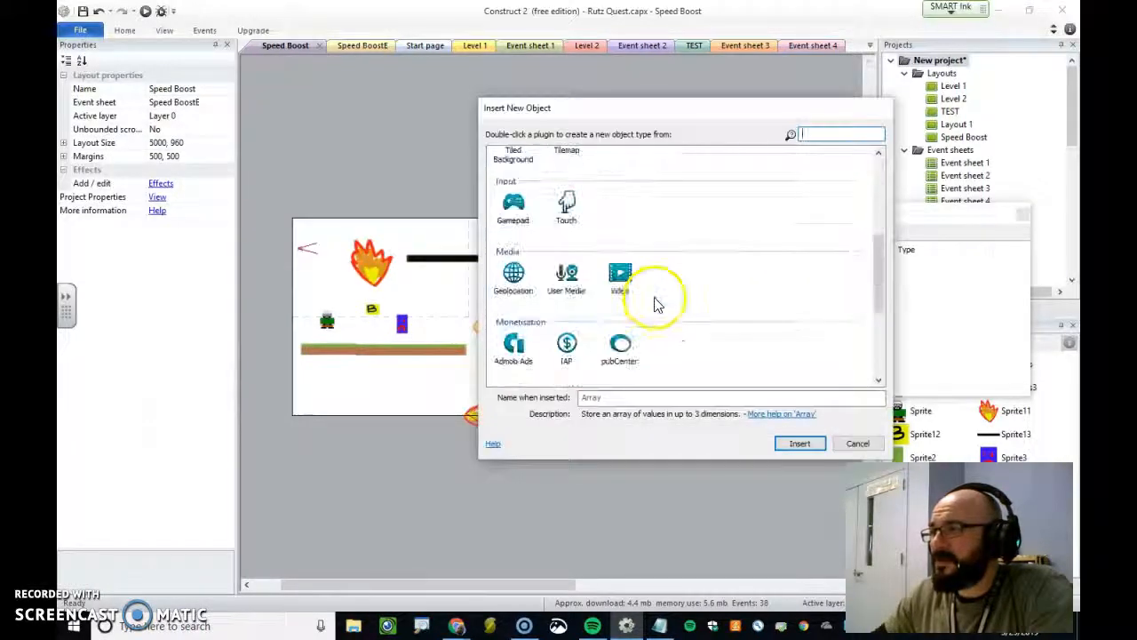
Step: Insert a new bar Sprite and position it on the brown ground strip beside the player
click(565, 206)
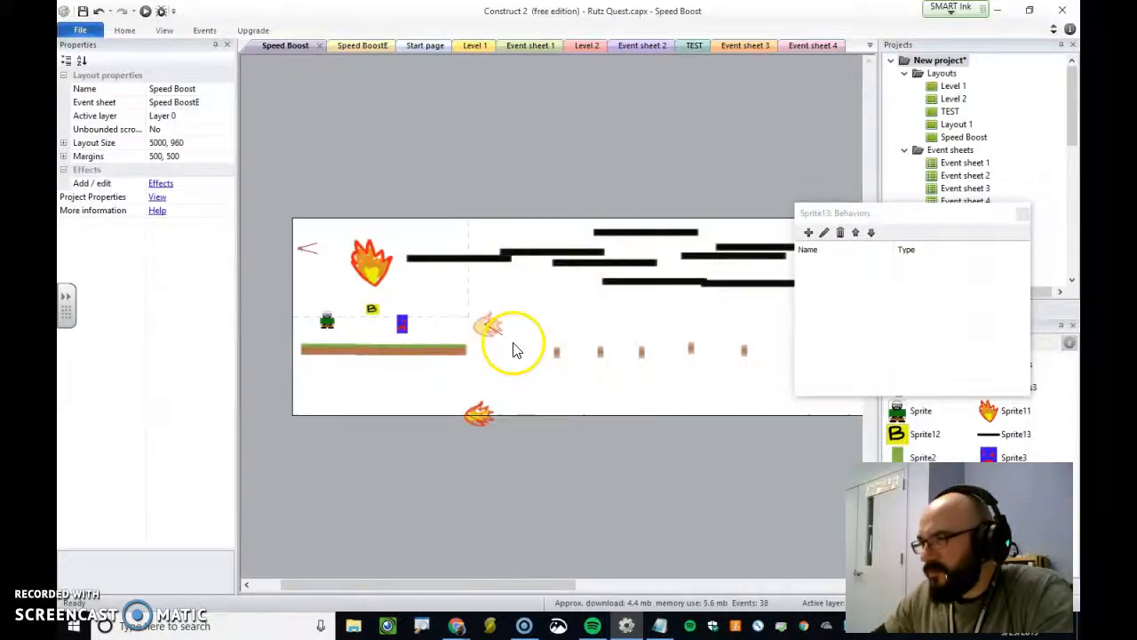
click(430, 408)
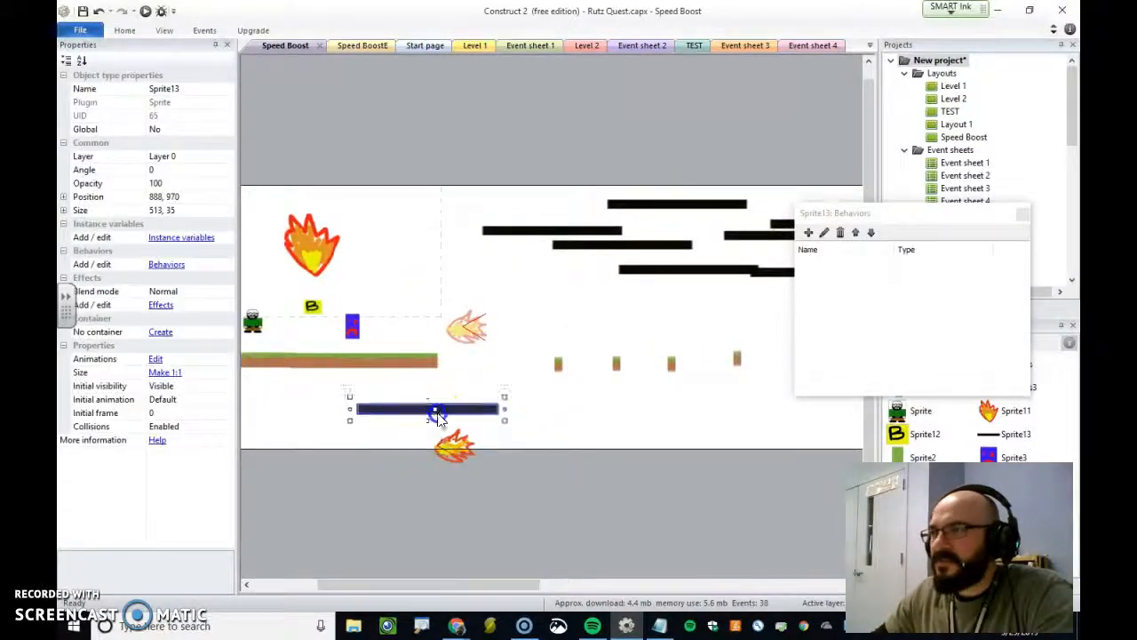
click(519, 234)
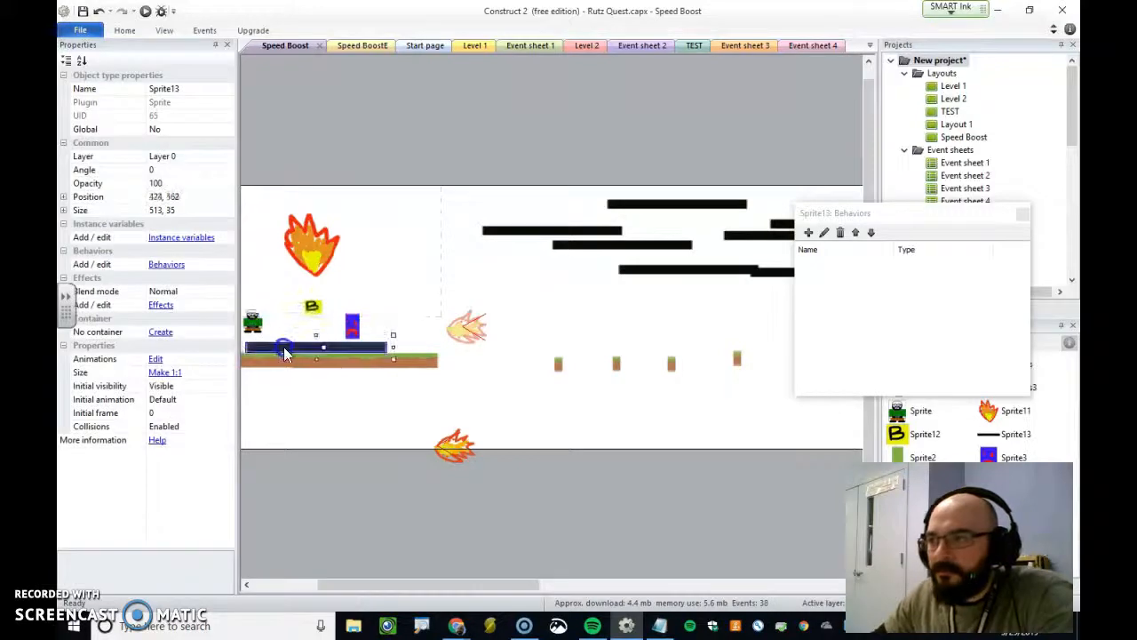
click(418, 340)
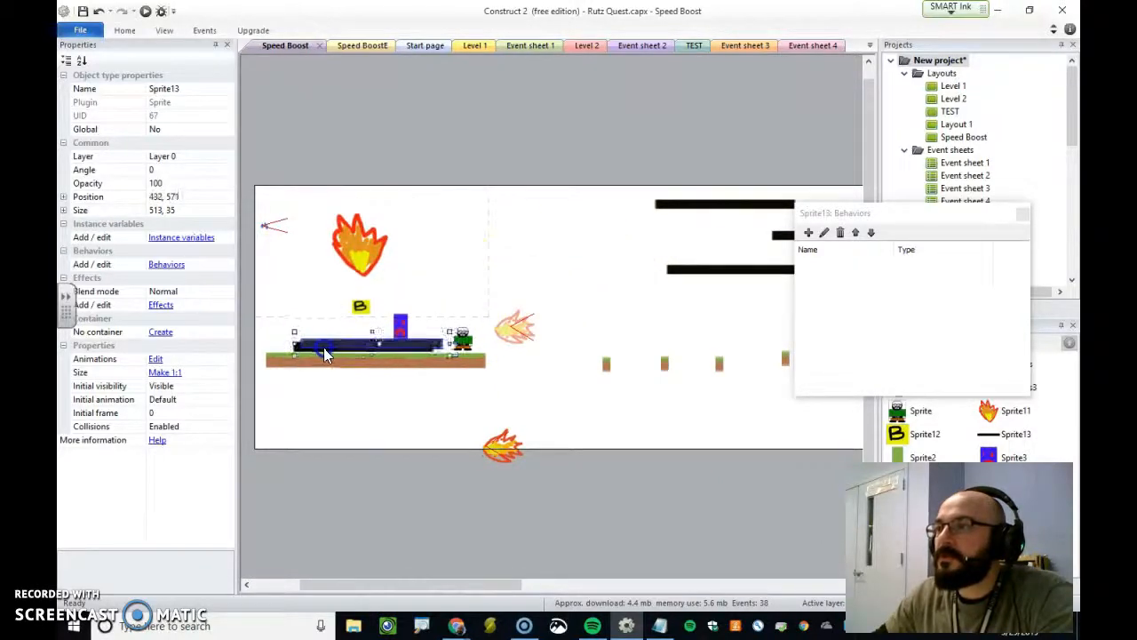
click(320, 346)
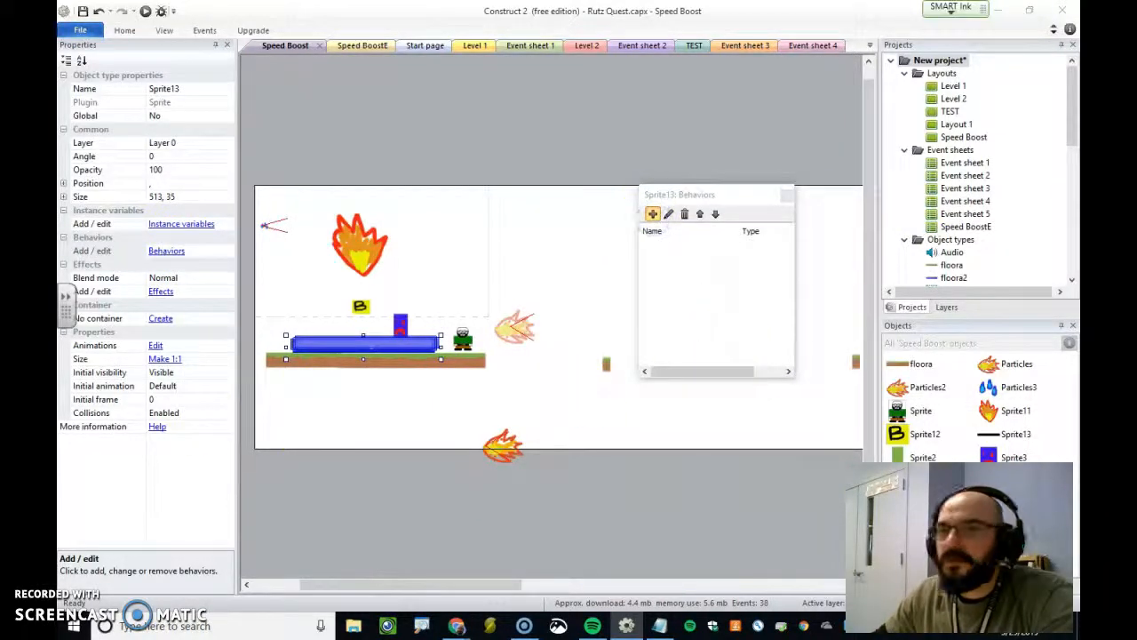
Step: Add the Drag & Drop behavior to the bar sprite (Sprite13) and return from the preview
click(652, 213)
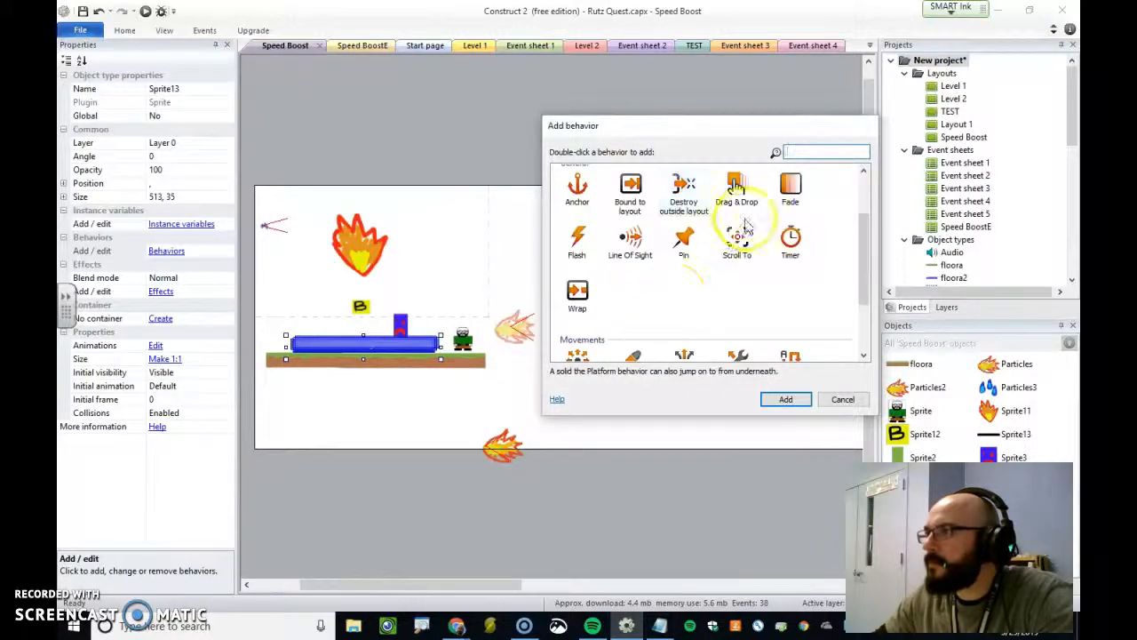
double_click(735, 186)
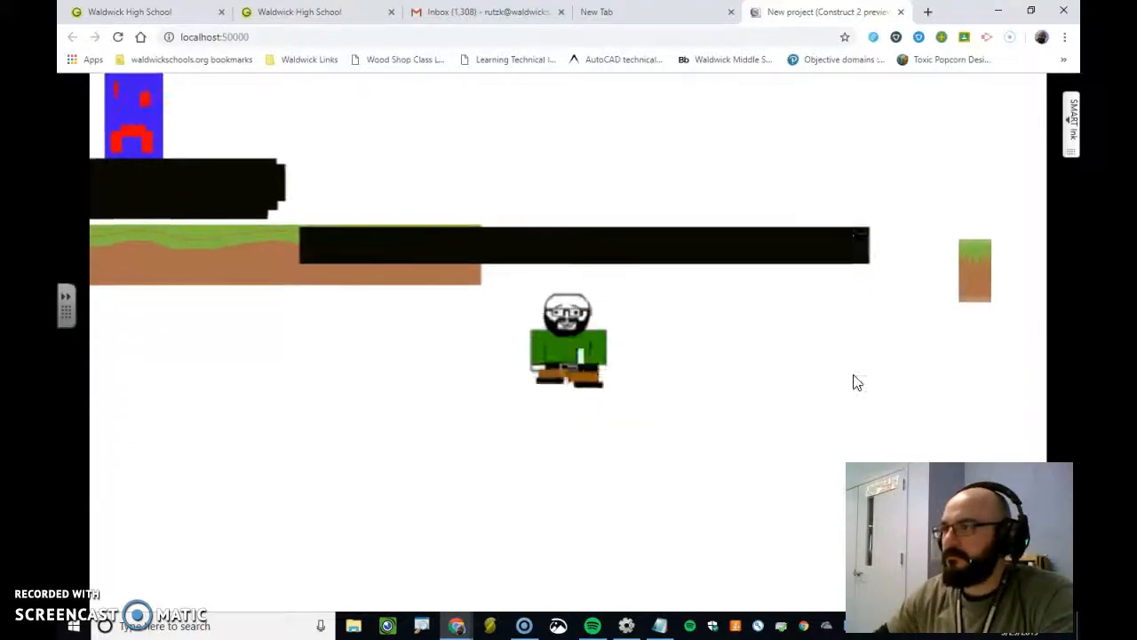
click(824, 11)
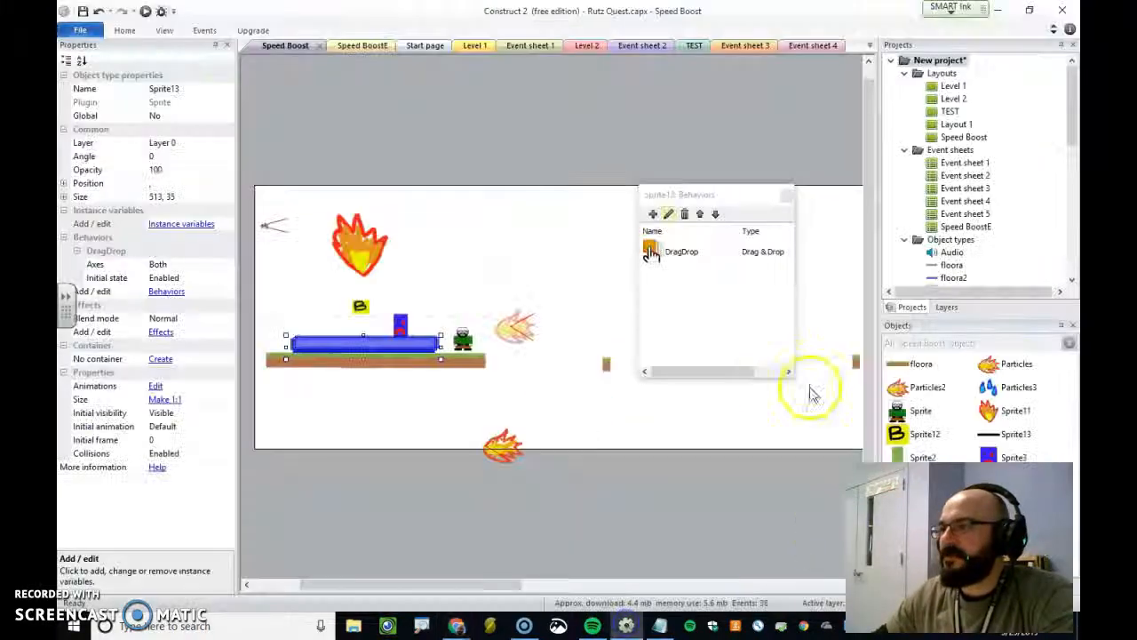
Step: Choose Solid as the bar sprite's next behavior from the Add behavior list
click(653, 213)
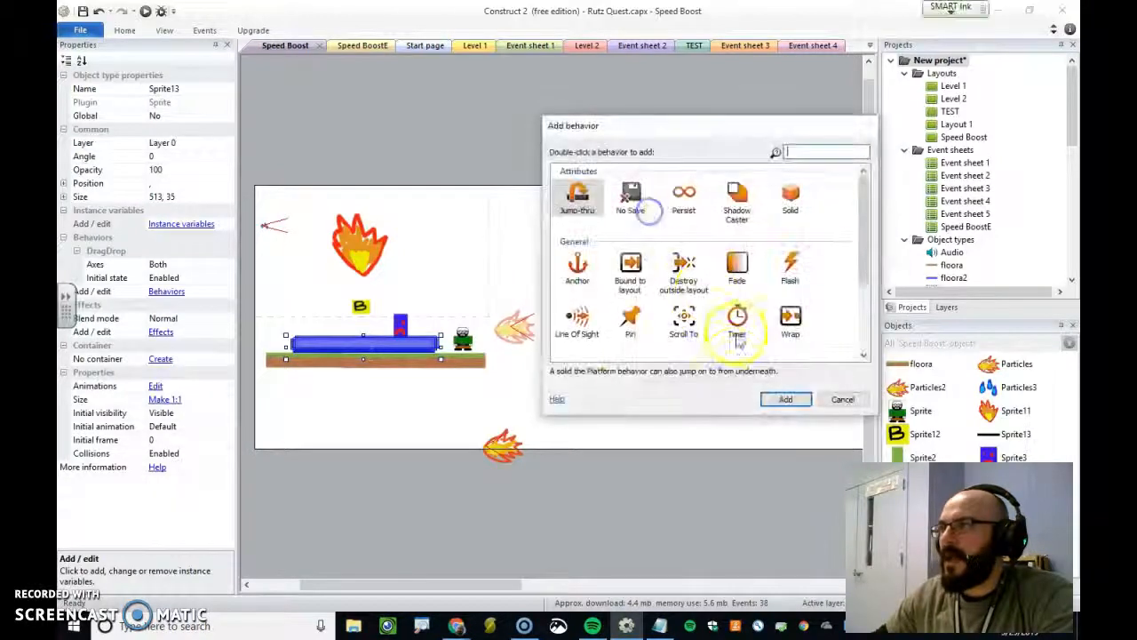
scroll(down, 3)
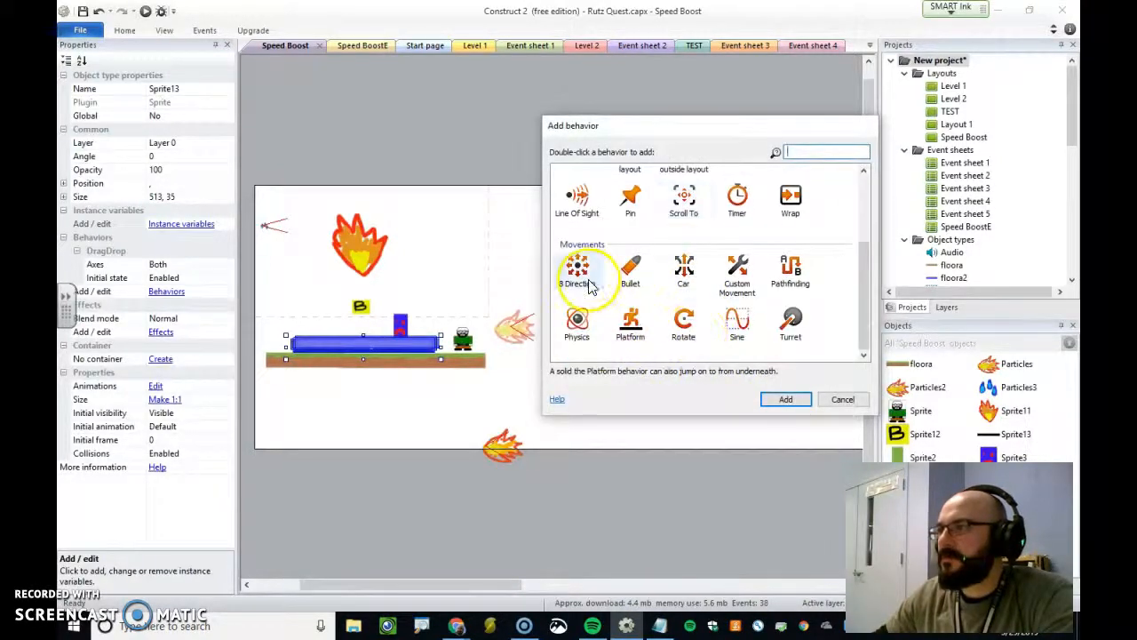
scroll(up, 3)
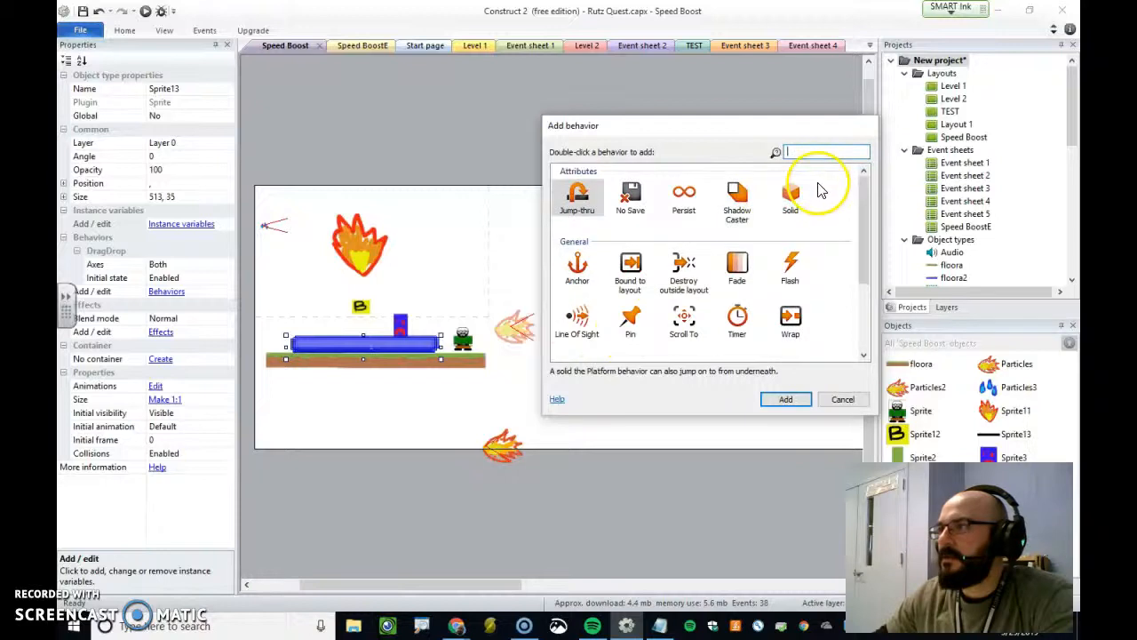
click(788, 199)
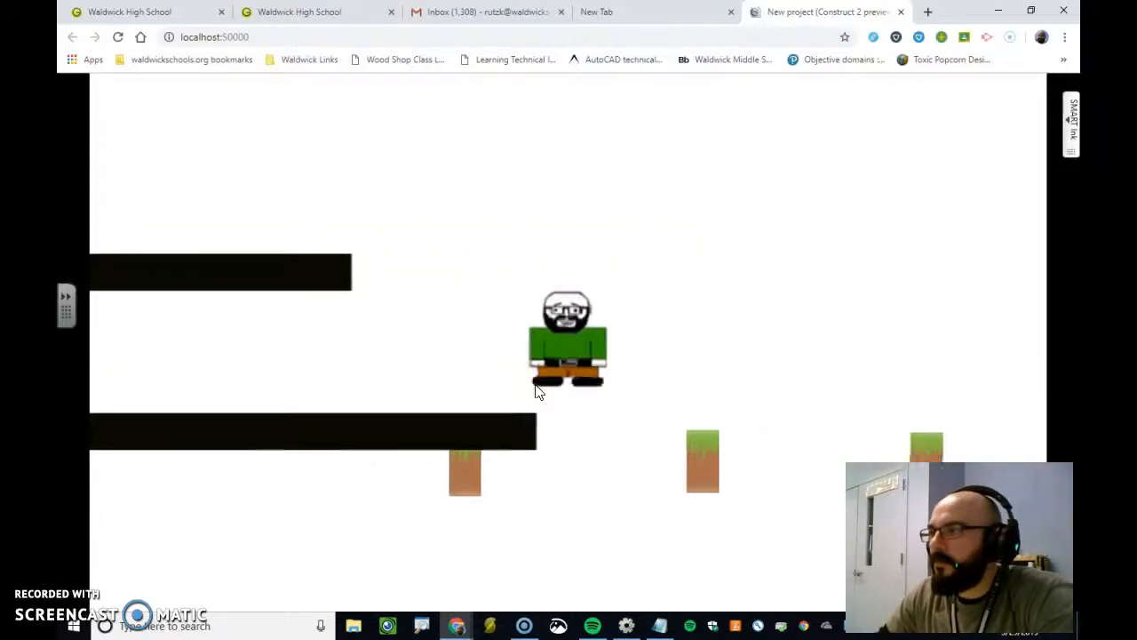
Step: Return from the Chrome test run to editing the Speed Boost layout
click(451, 234)
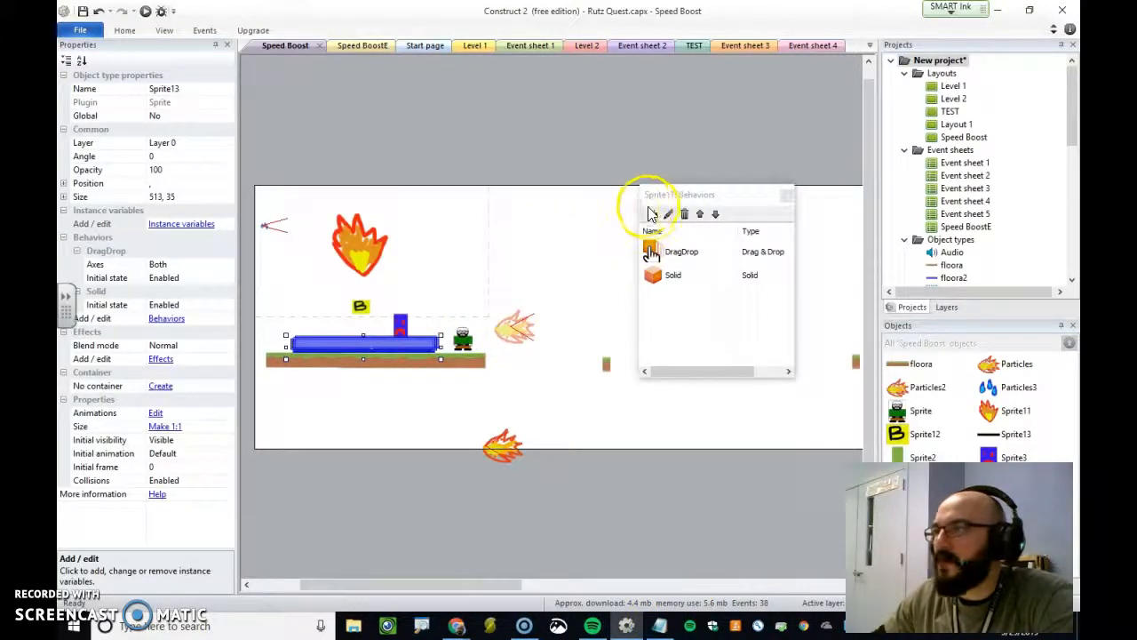
Step: Add the Physics behavior to the bar sprite alongside Drag & Drop and Solid
click(668, 213)
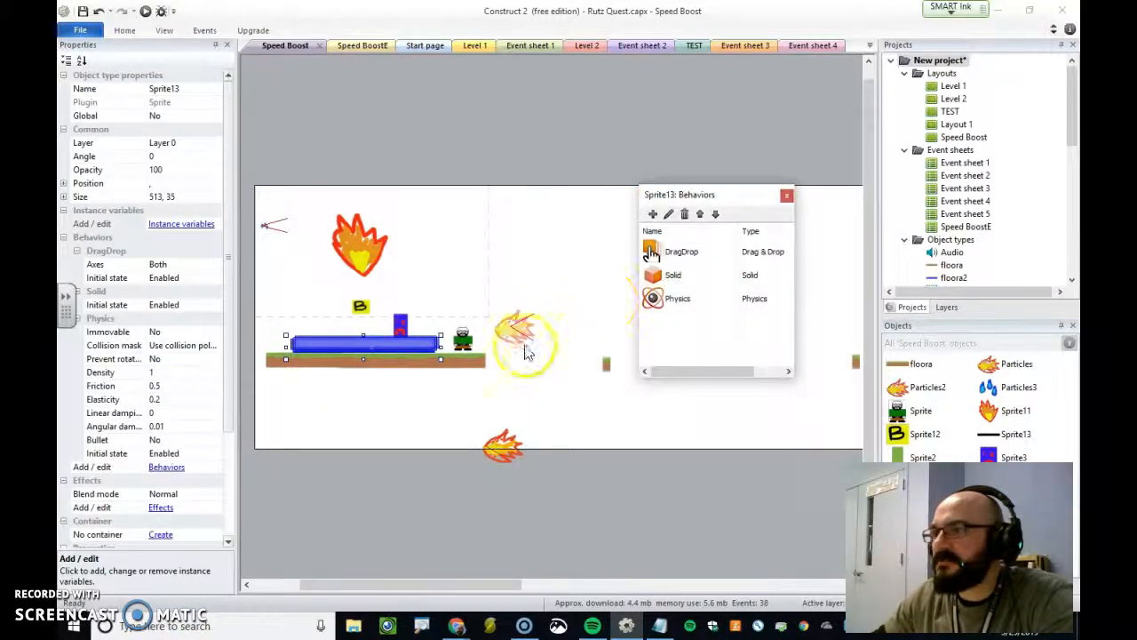
mouse_move(785, 209)
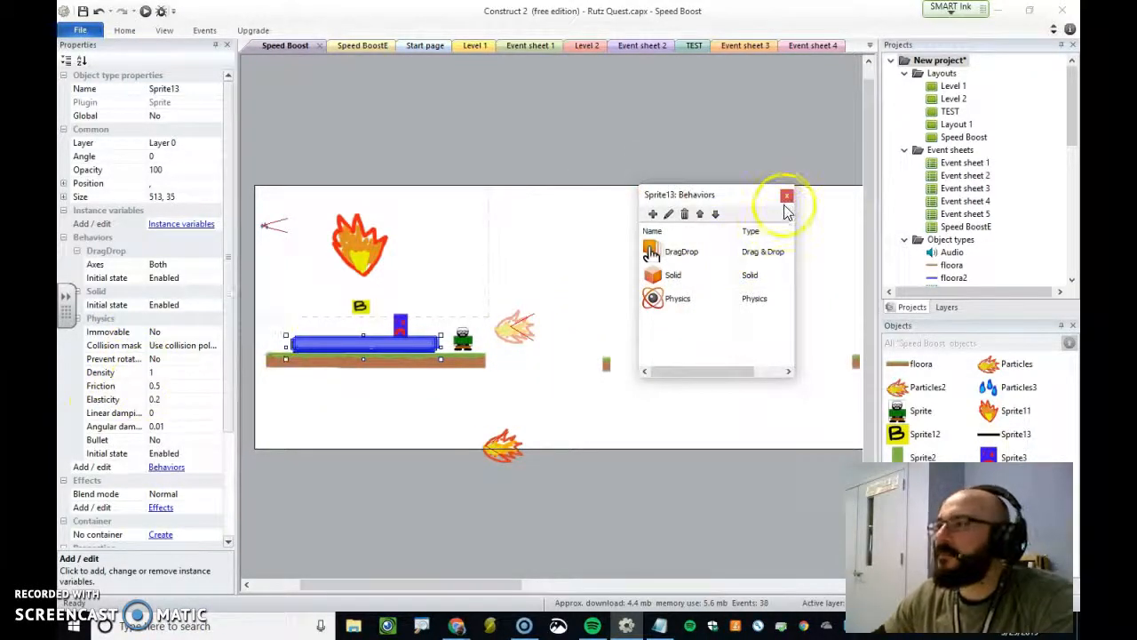
mouse_move(174, 447)
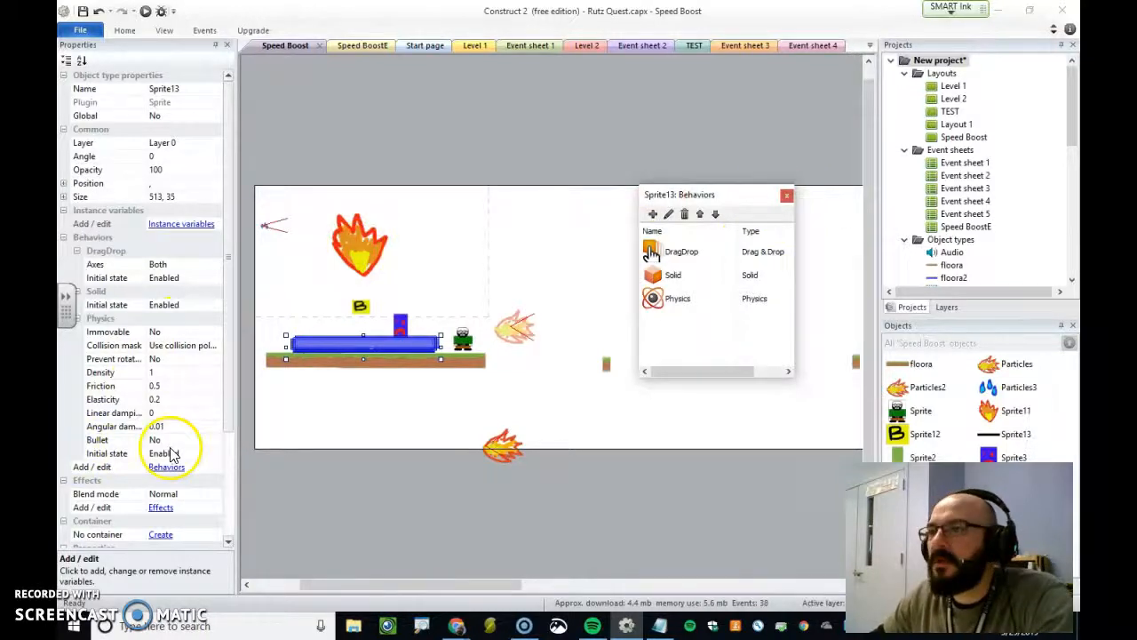
mouse_move(174, 394)
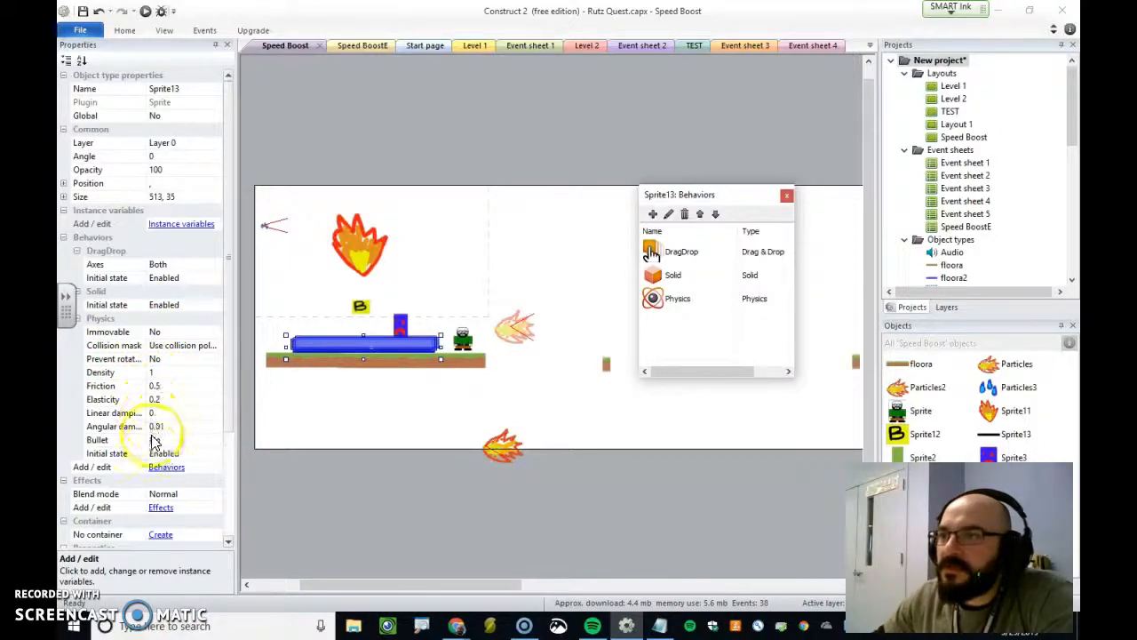
scroll(down, 3)
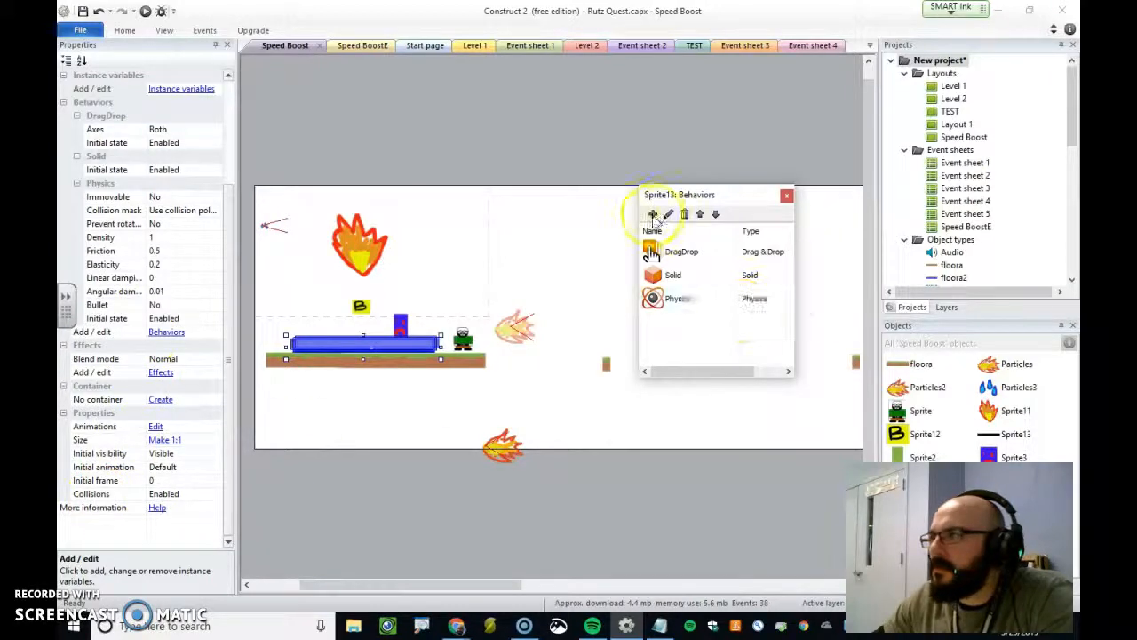
click(653, 213)
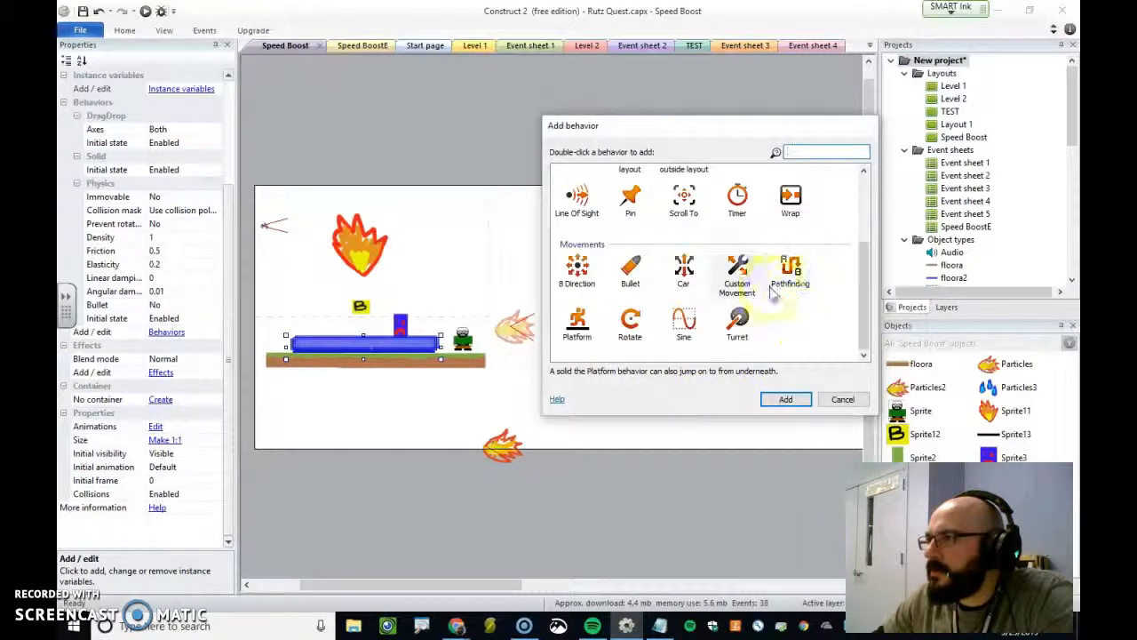
mouse_move(844, 336)
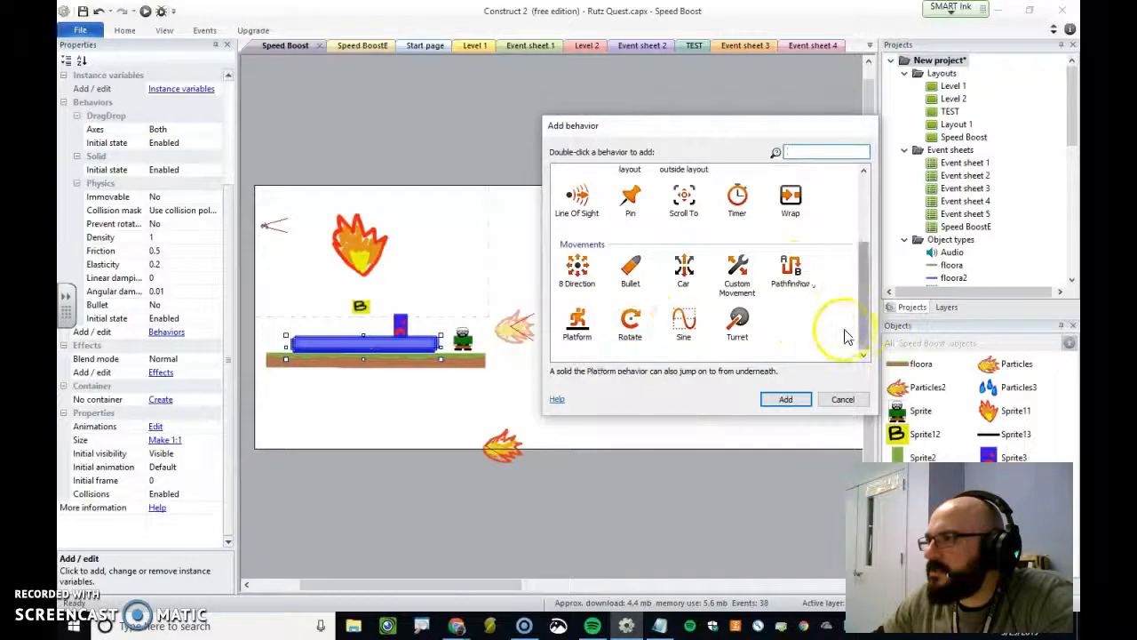
scroll(up, 3)
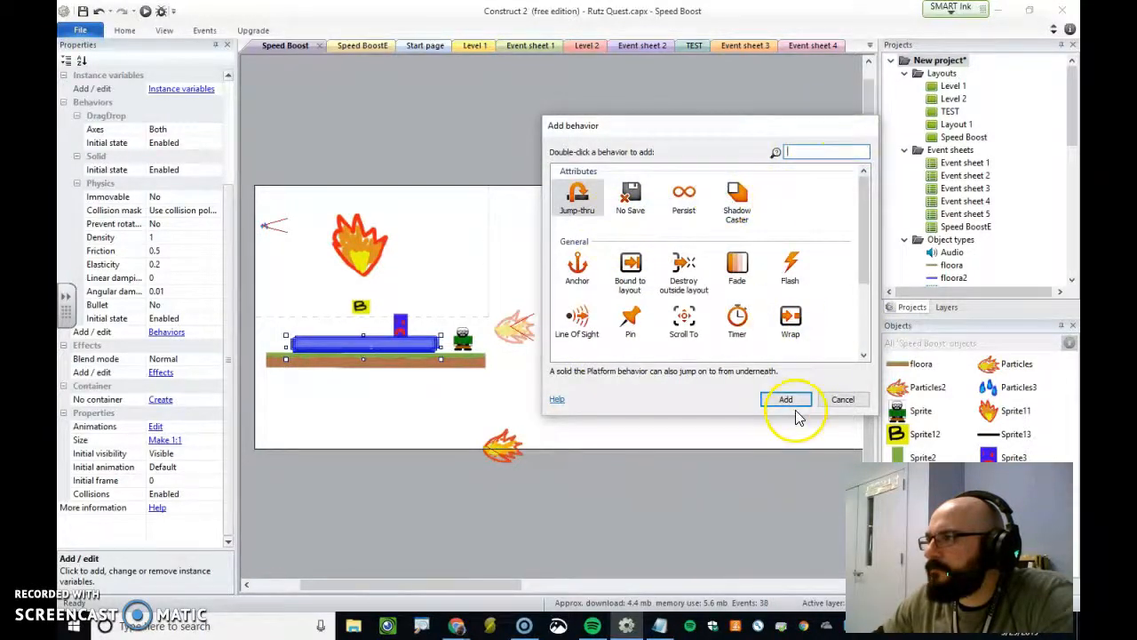
click(786, 398)
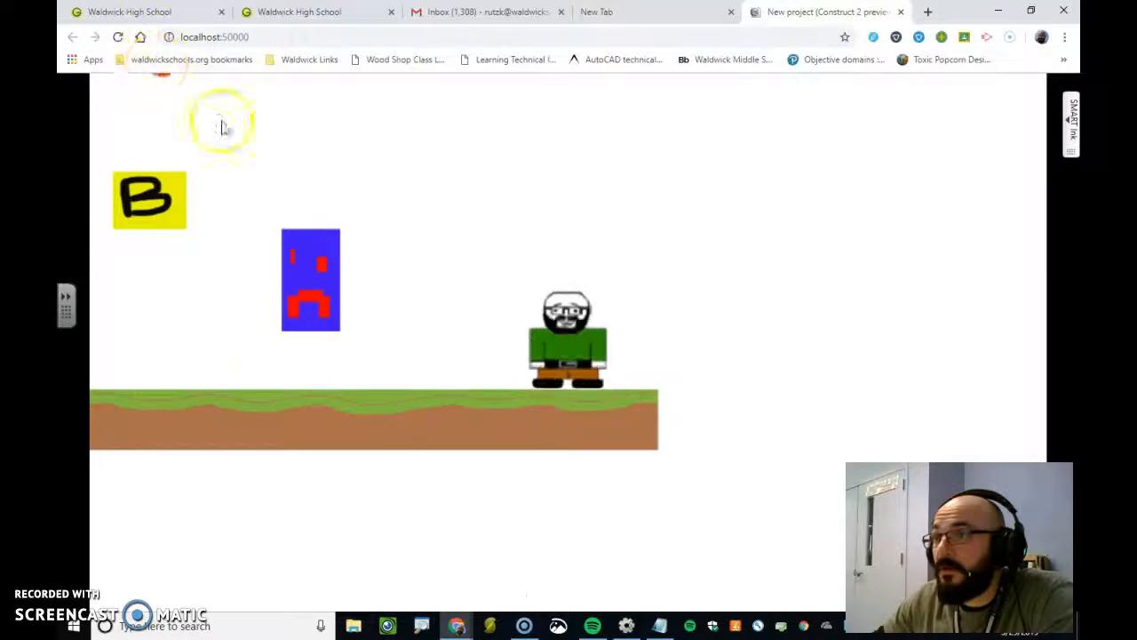
mouse_move(625, 626)
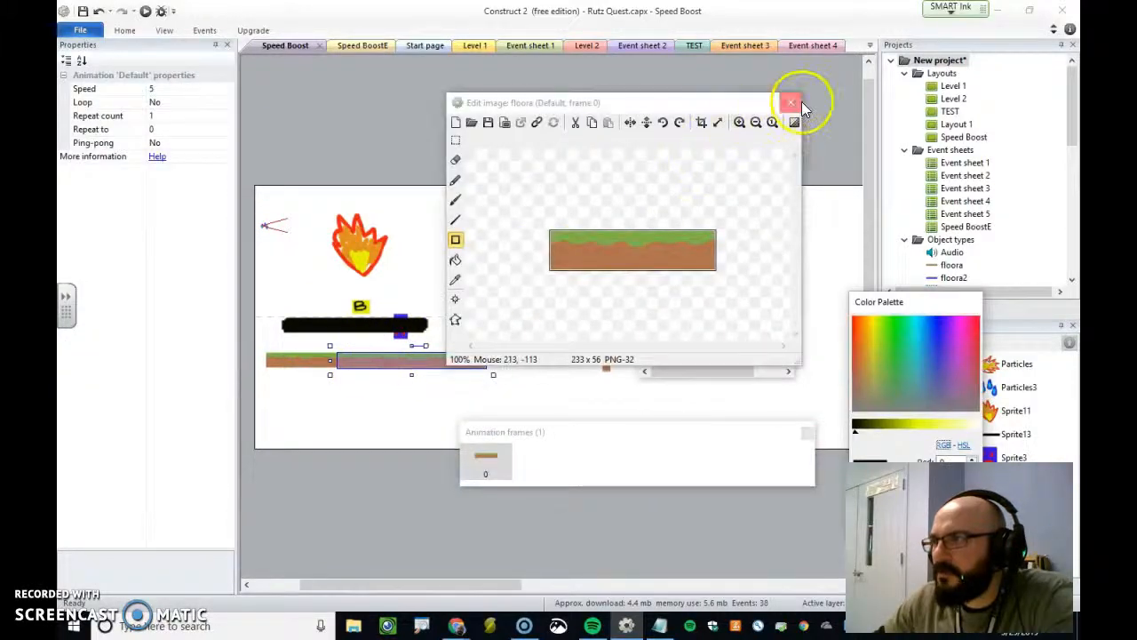
Step: Close the floora image editor and check that the ground sprite carries a Solid behavior
click(788, 102)
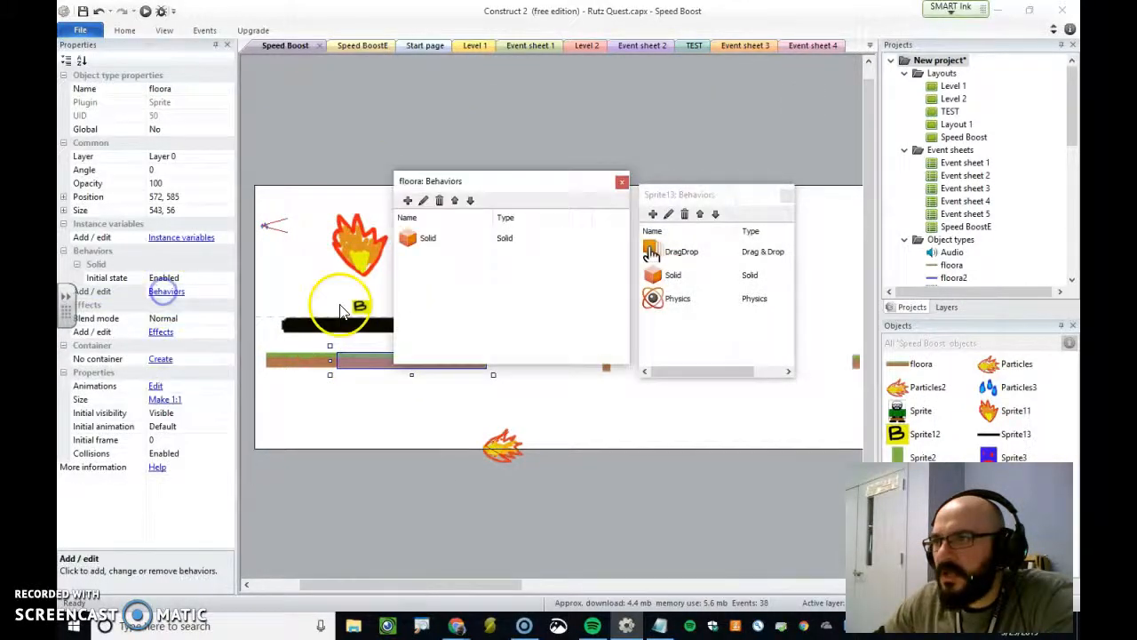
click(621, 182)
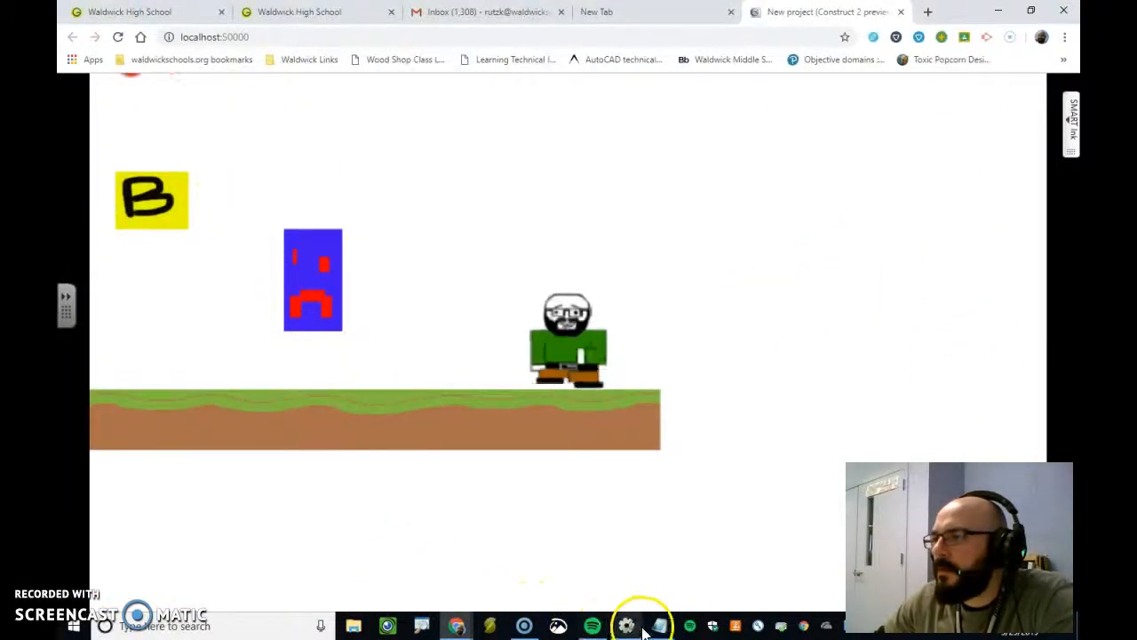
click(661, 625)
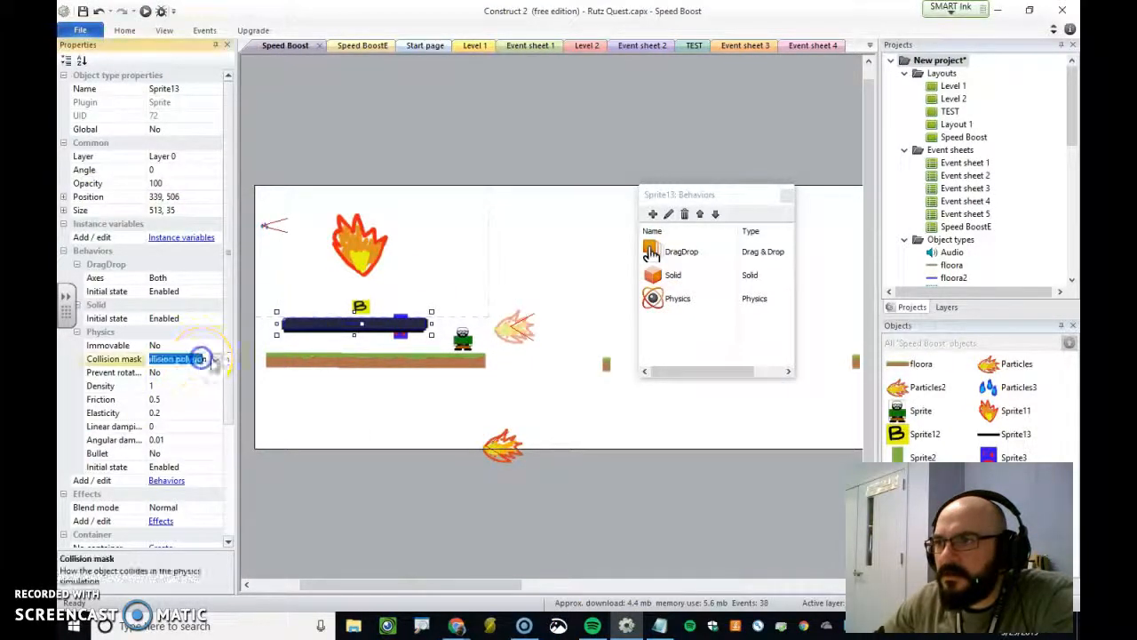
Step: Choose a Physics collision mask shape for Sprite13
click(213, 359)
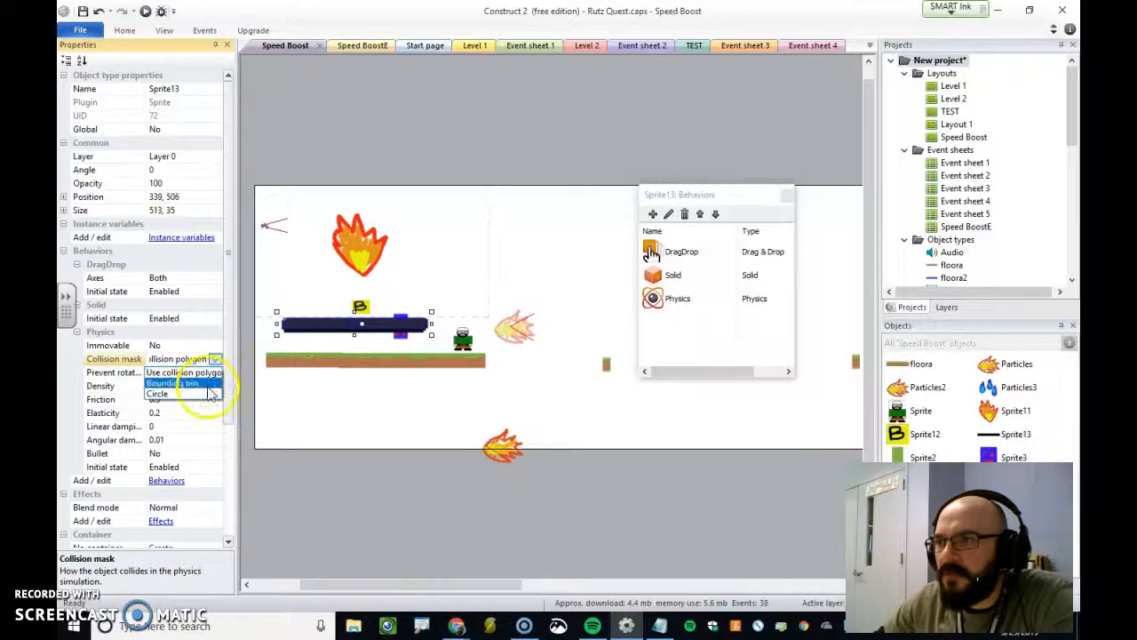
click(172, 384)
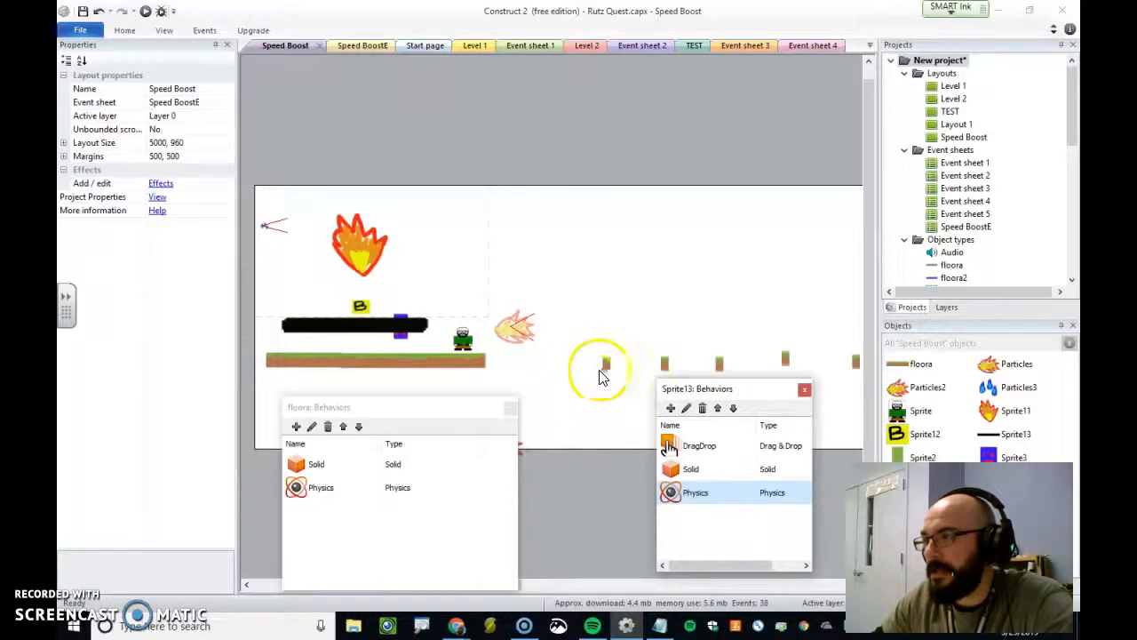
Step: Select a floora piece's Physics behavior and change its Immovable property
click(601, 359)
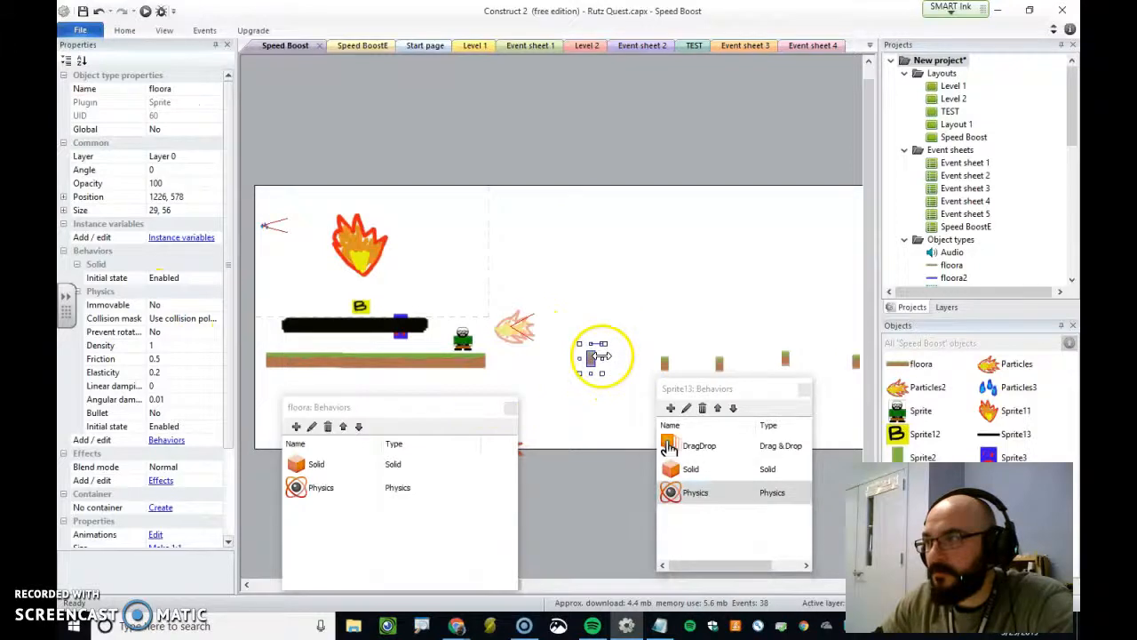
click(320, 487)
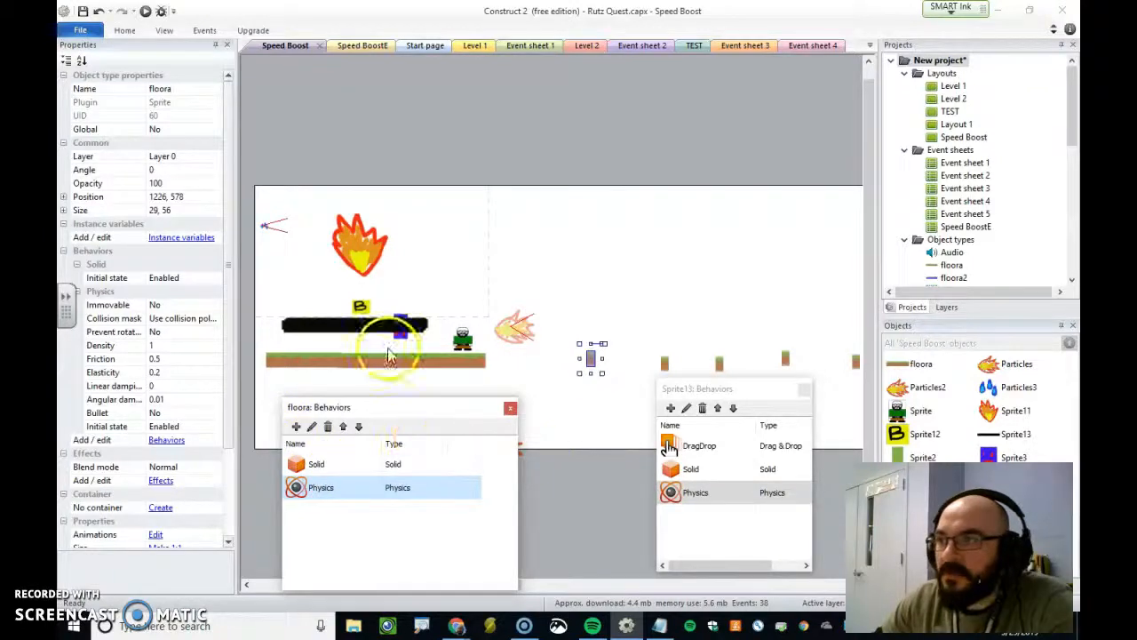
click(376, 323)
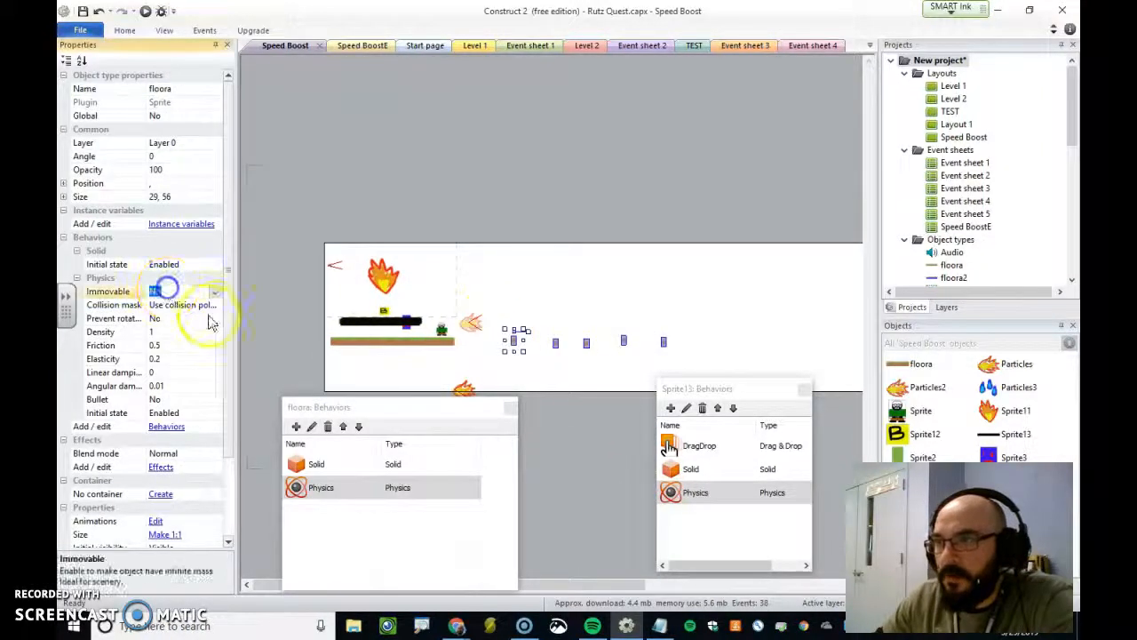
click(163, 291)
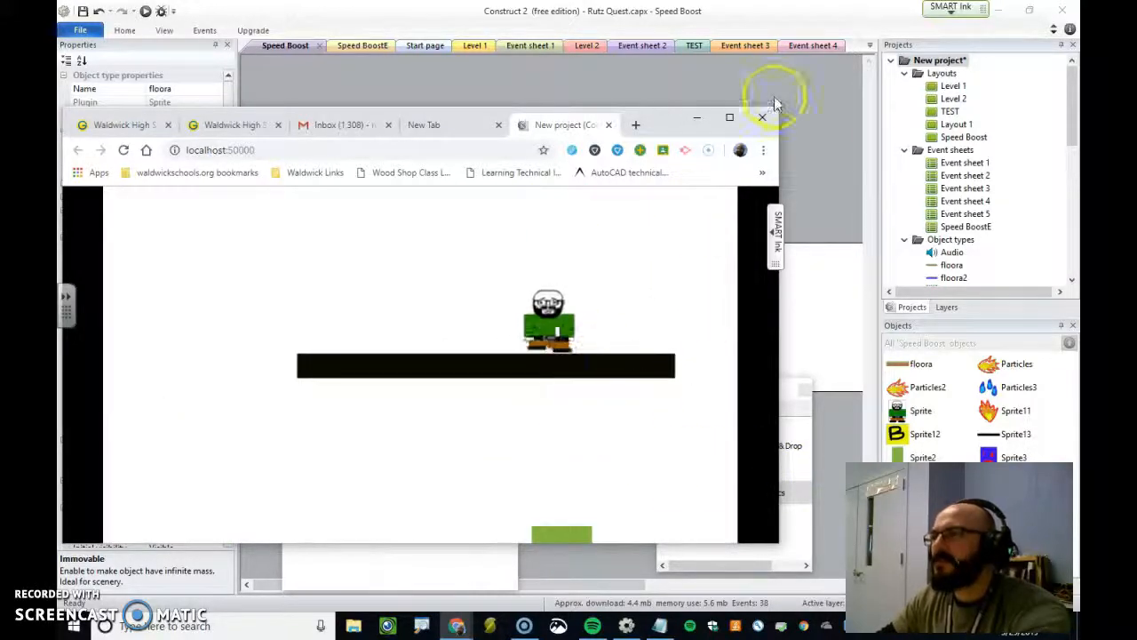
Step: Close the test run and set the floora pieces' Physics Immovable property to Yes
click(760, 117)
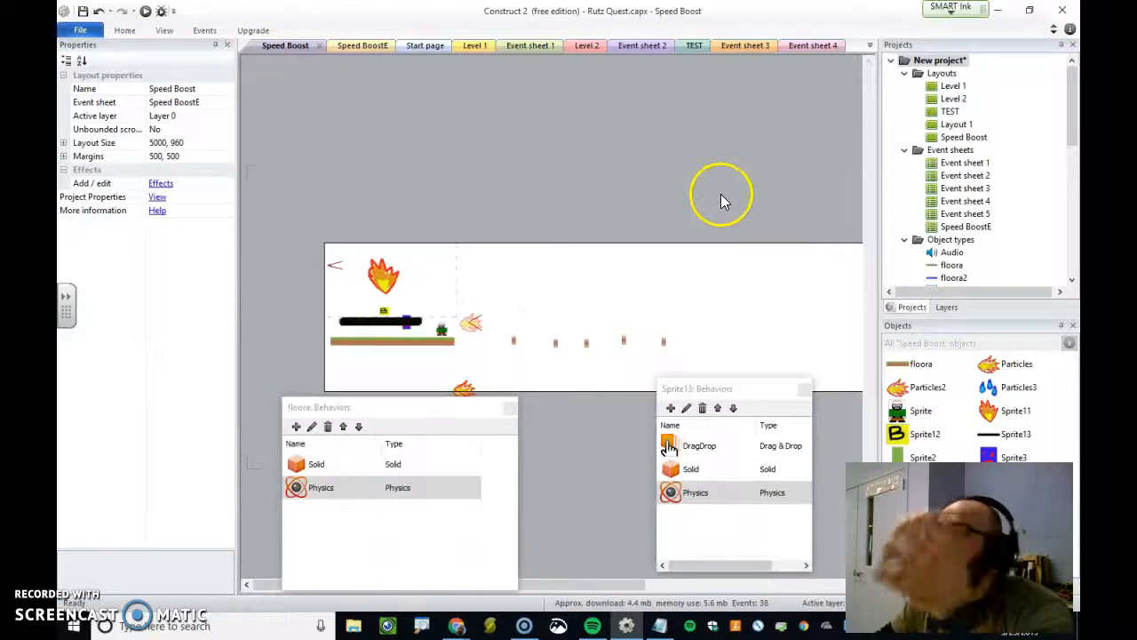
mouse_move(359, 413)
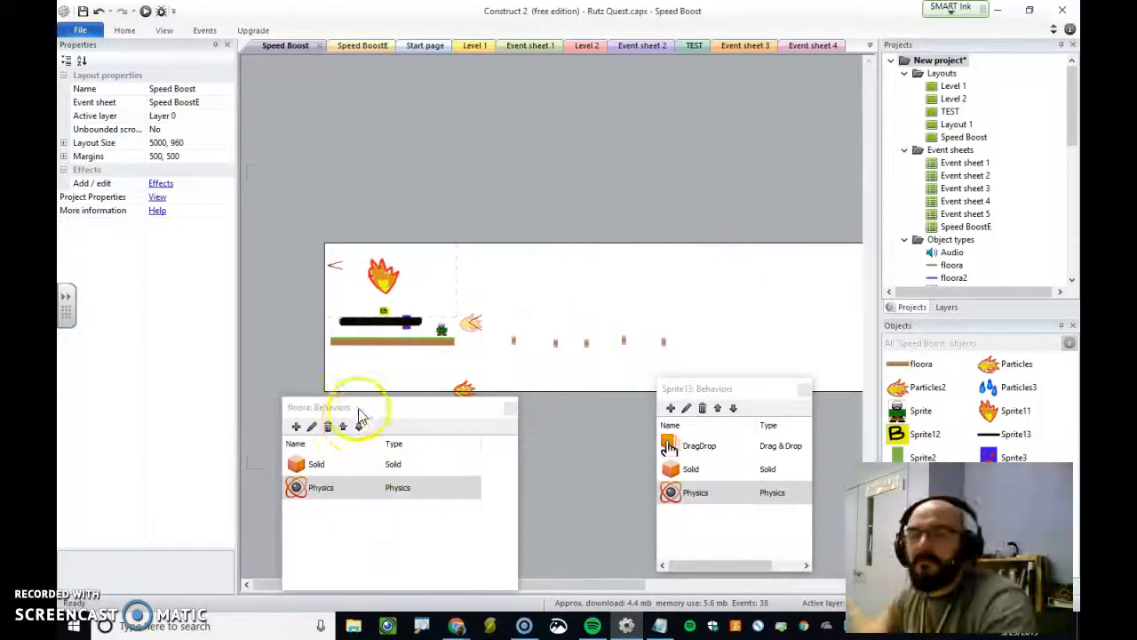
mouse_move(435, 368)
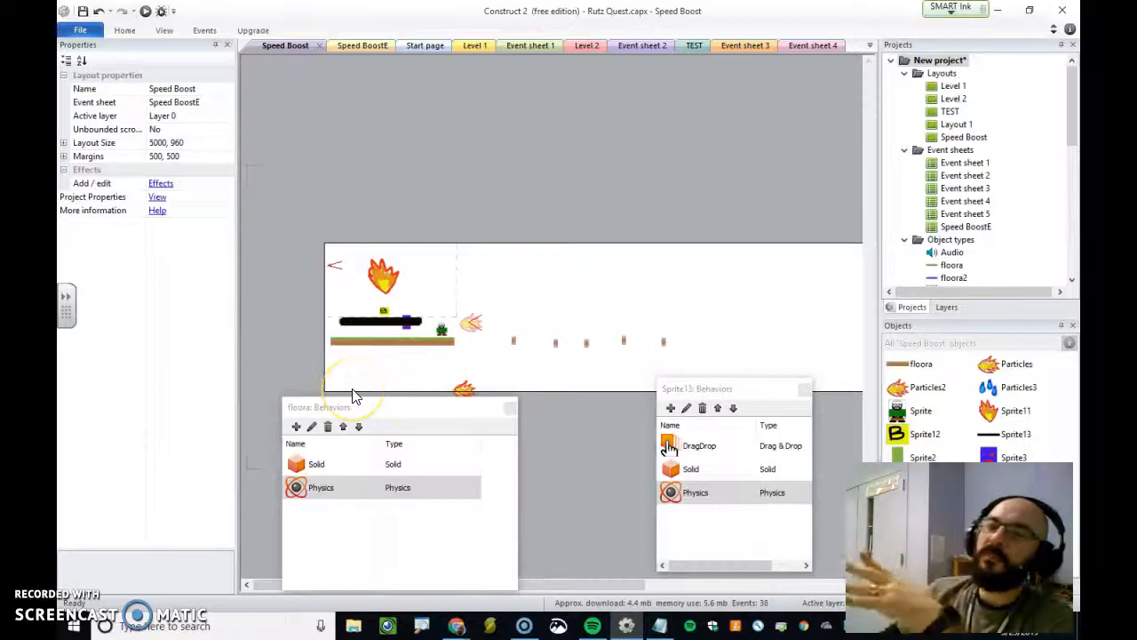
mouse_move(427, 347)
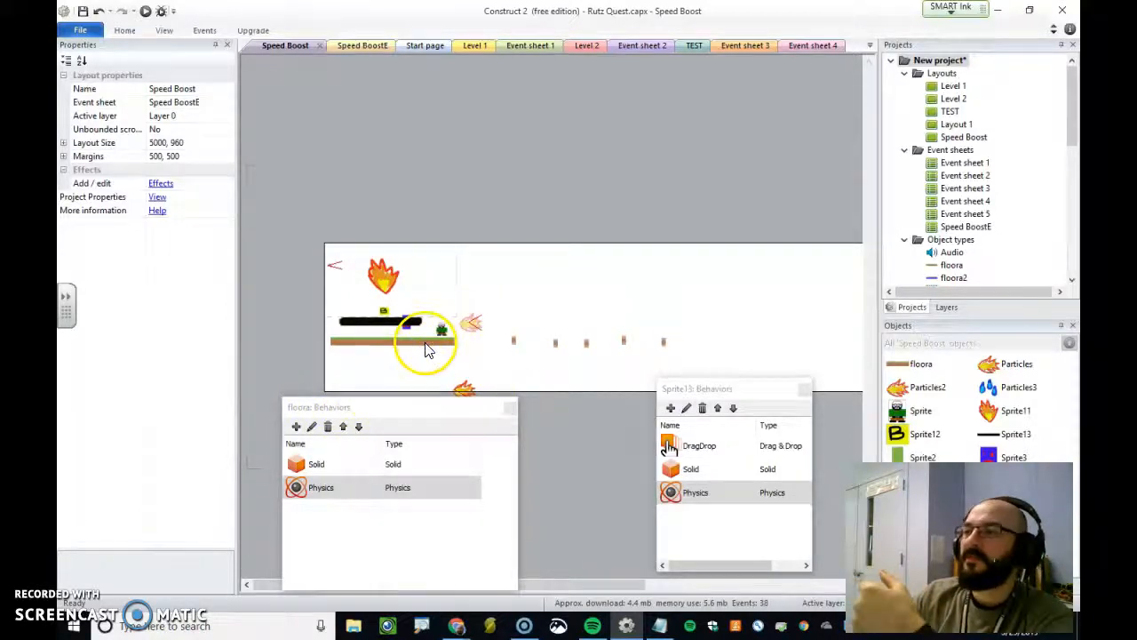
click(426, 344)
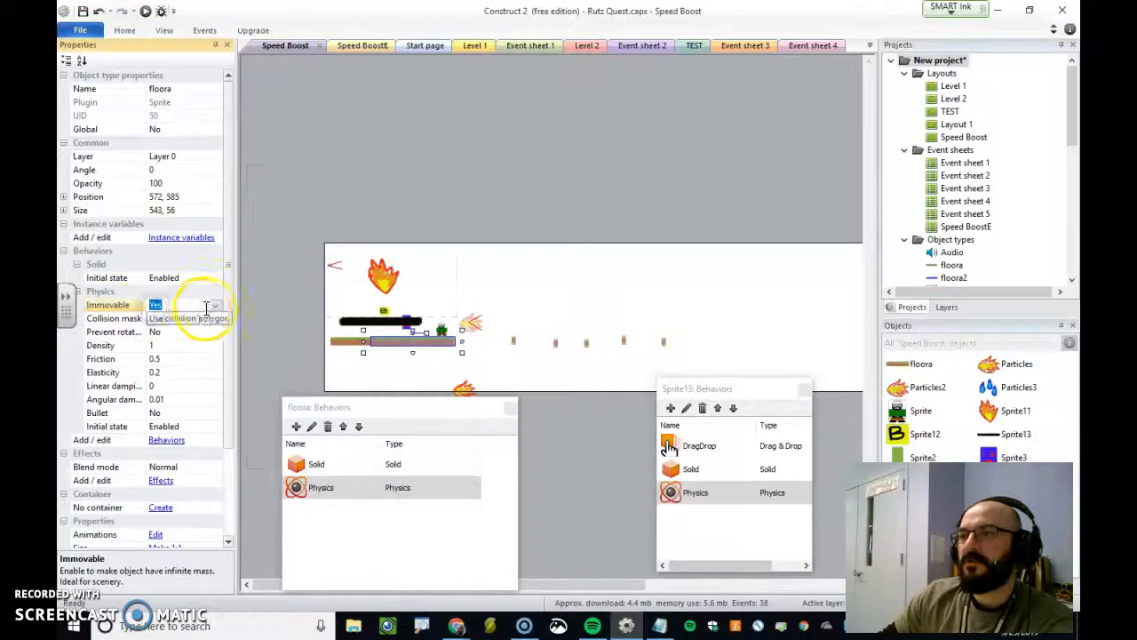
click(156, 304)
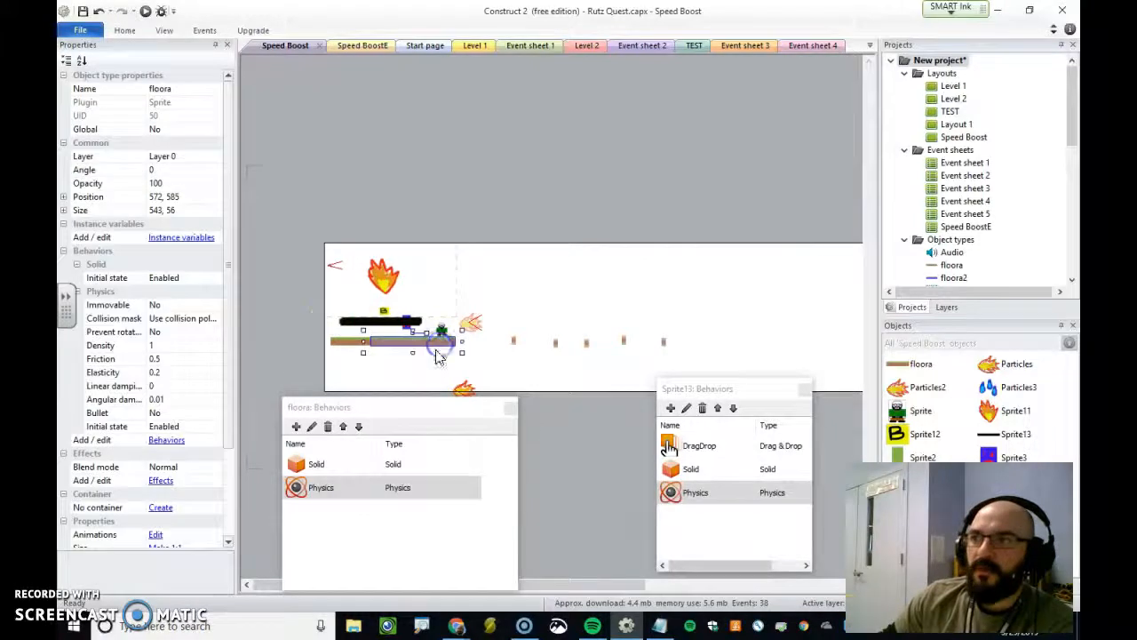
click(213, 304)
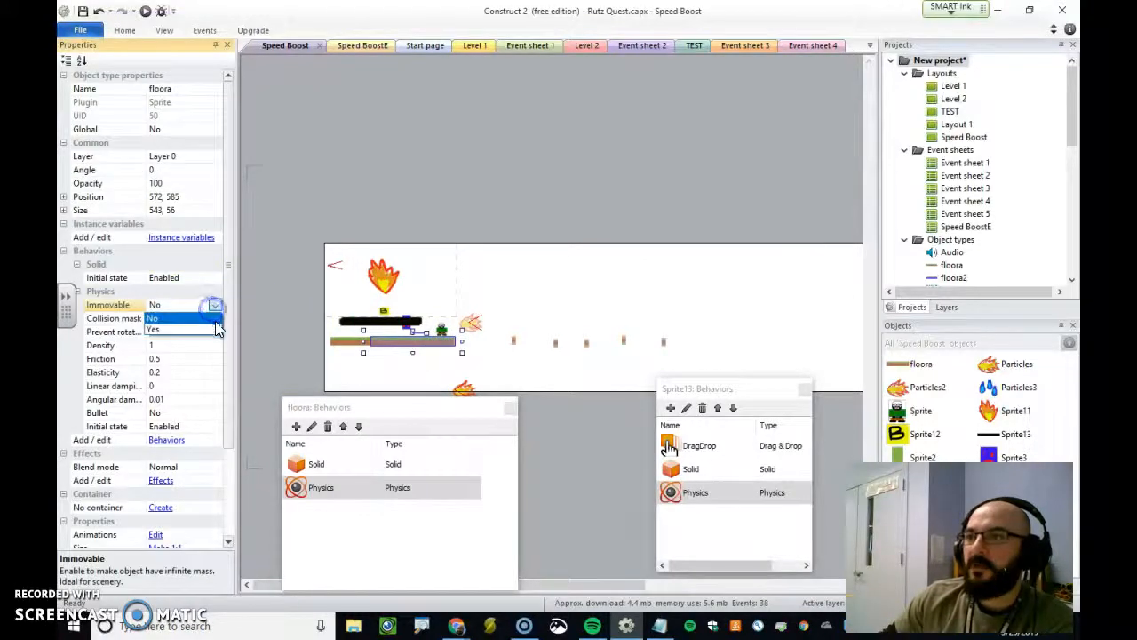
click(153, 329)
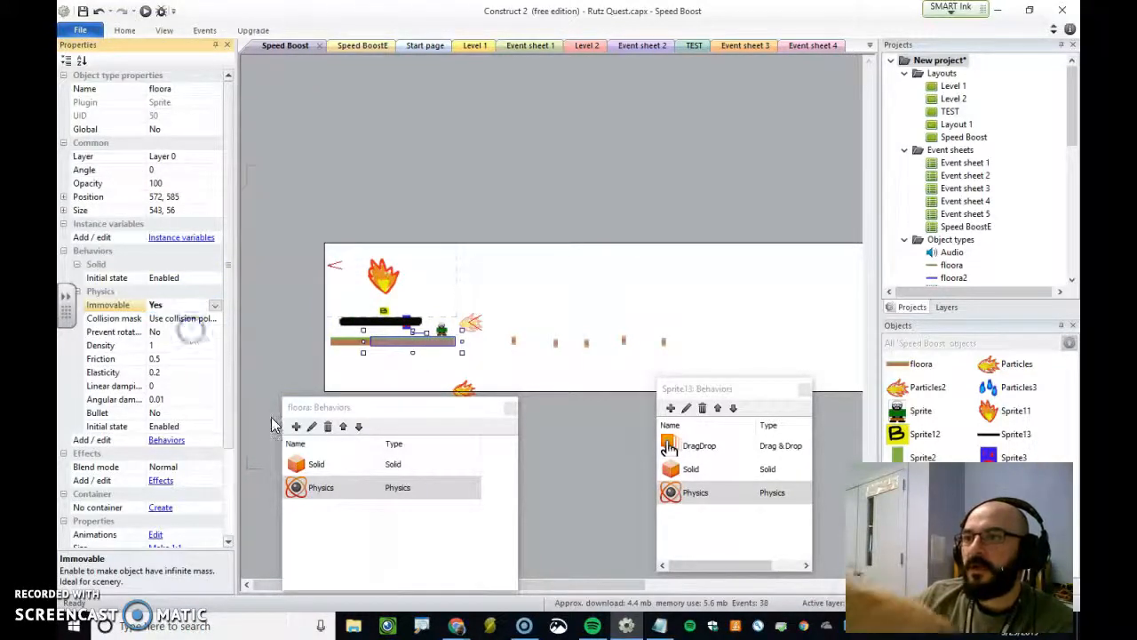
click(494, 280)
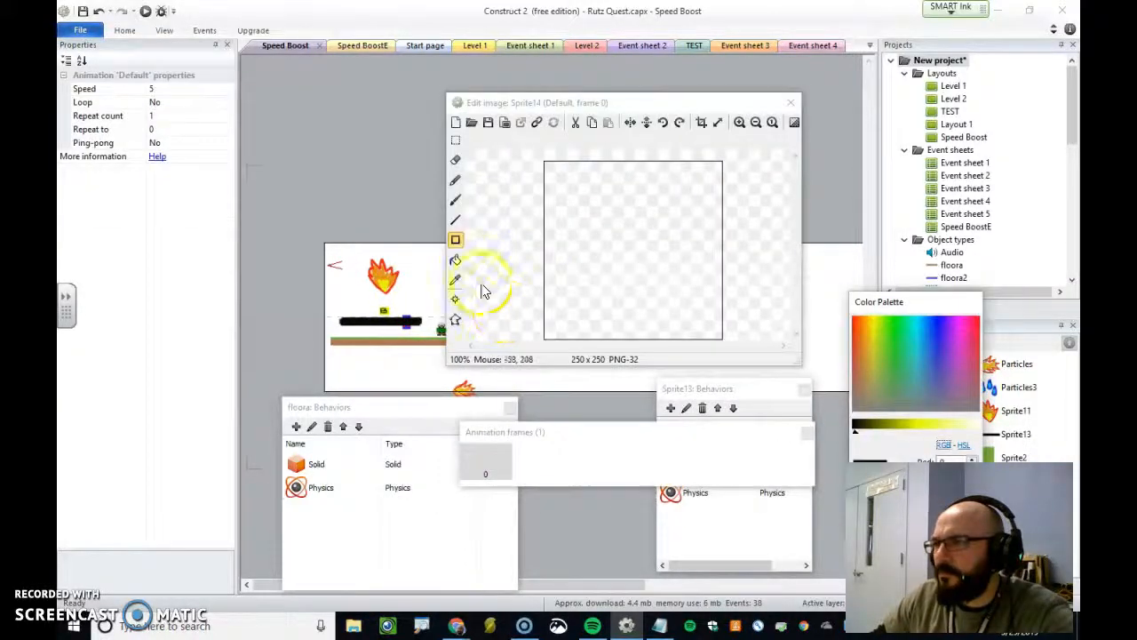
mouse_move(453, 210)
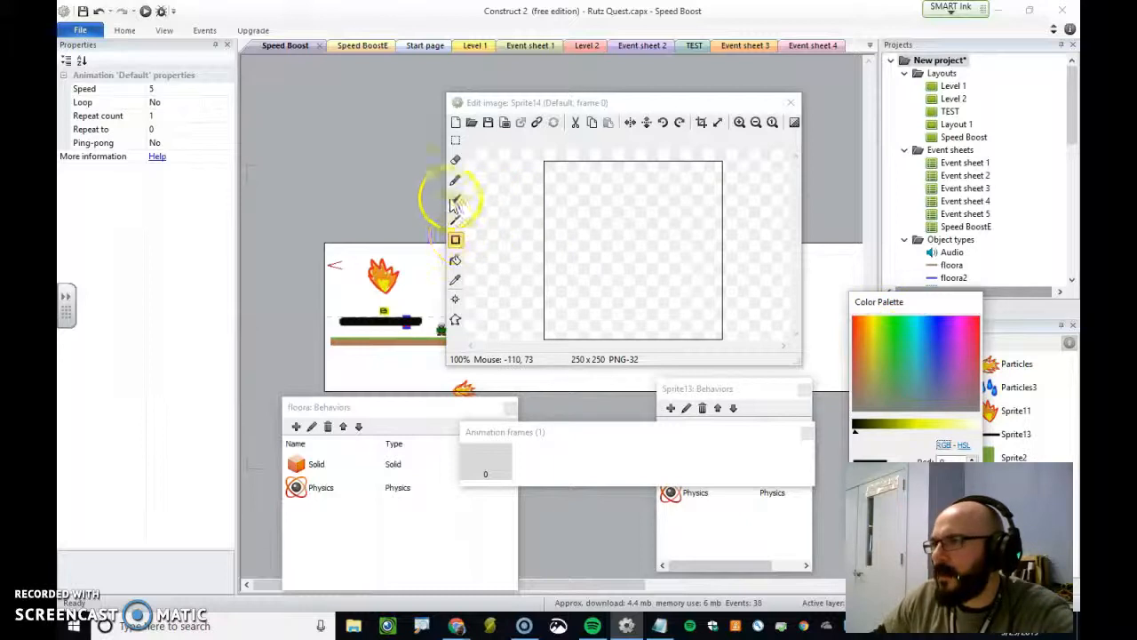
Step: Paint an orange meteorite with the Brush tool and keep it as the sprite's image
click(454, 199)
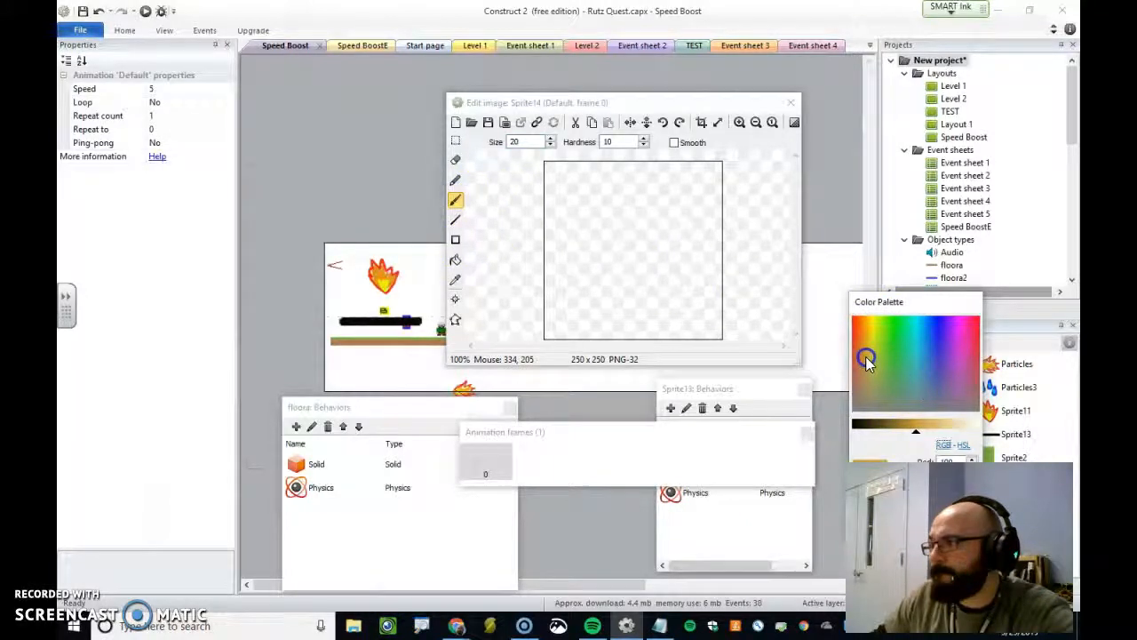
click(618, 281)
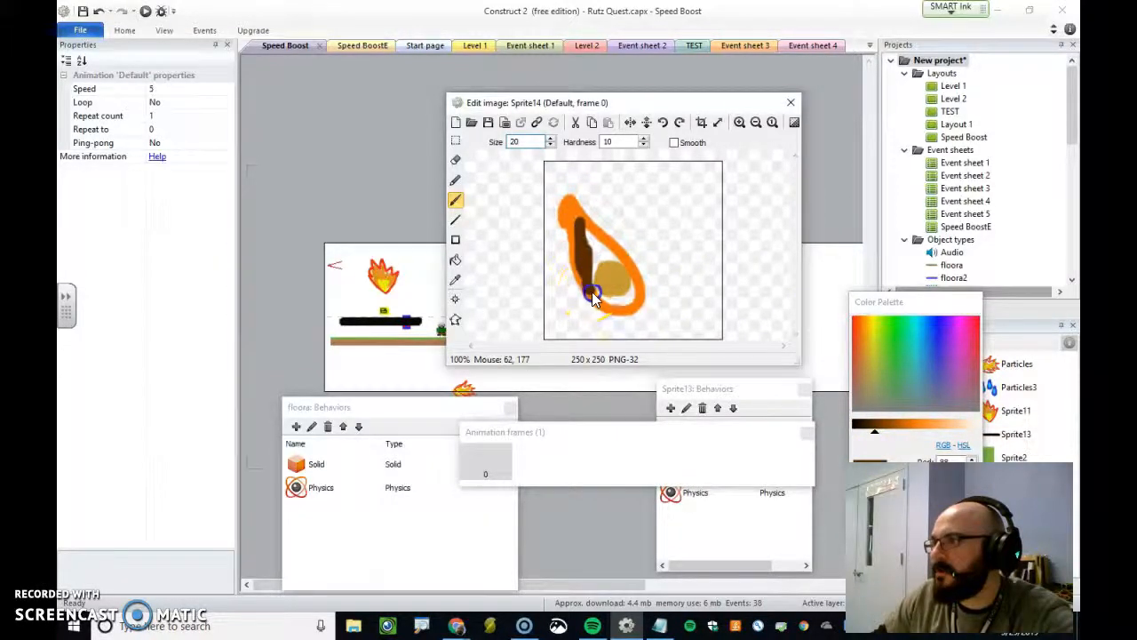
drag(590, 299, 595, 276)
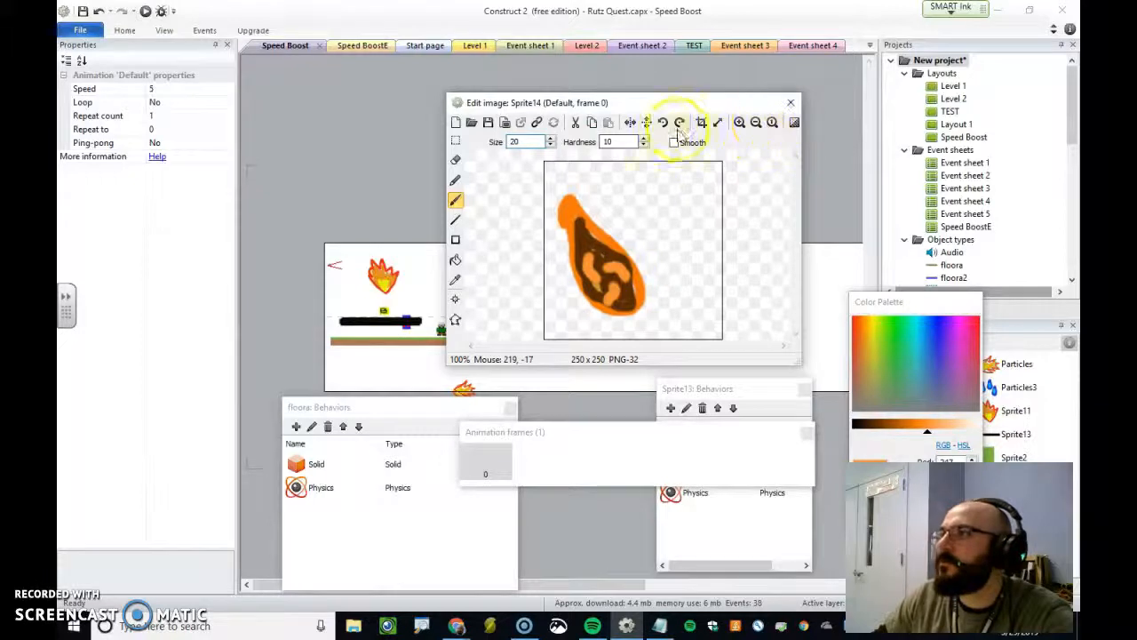
click(789, 101)
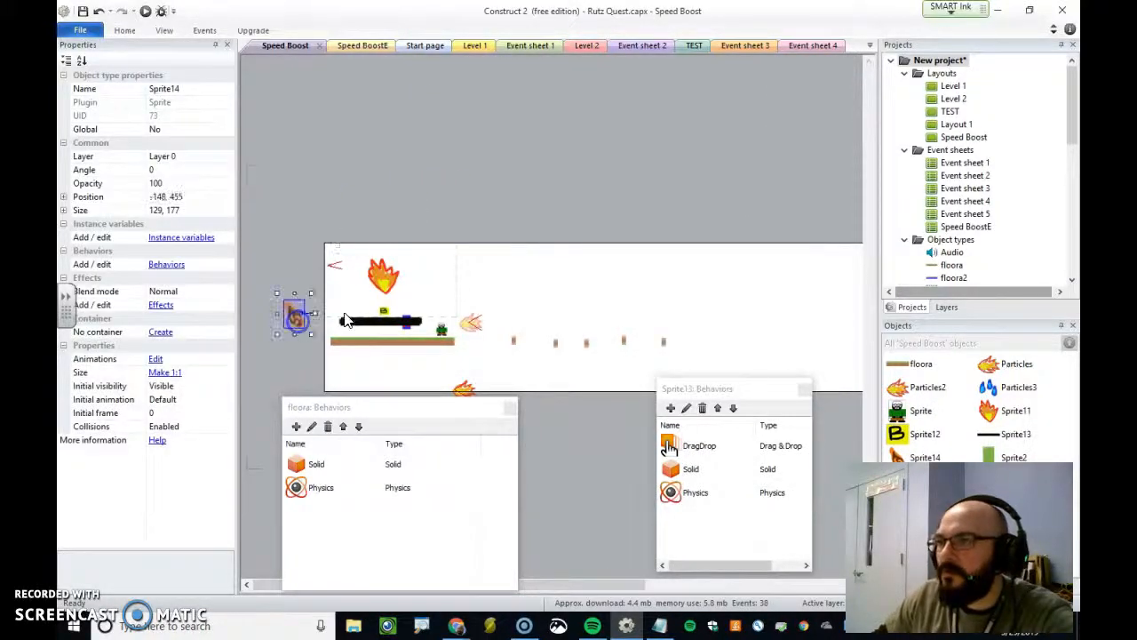
Step: Add Solid and Physics behaviors to the meteorite sprite (Sprite14)
click(167, 263)
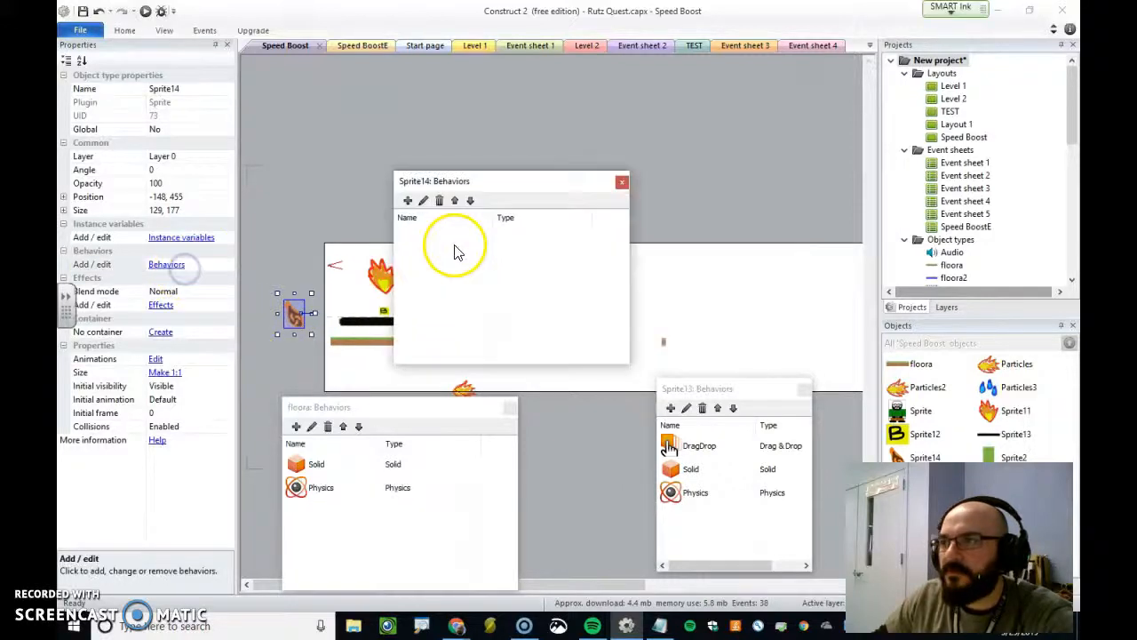
click(409, 199)
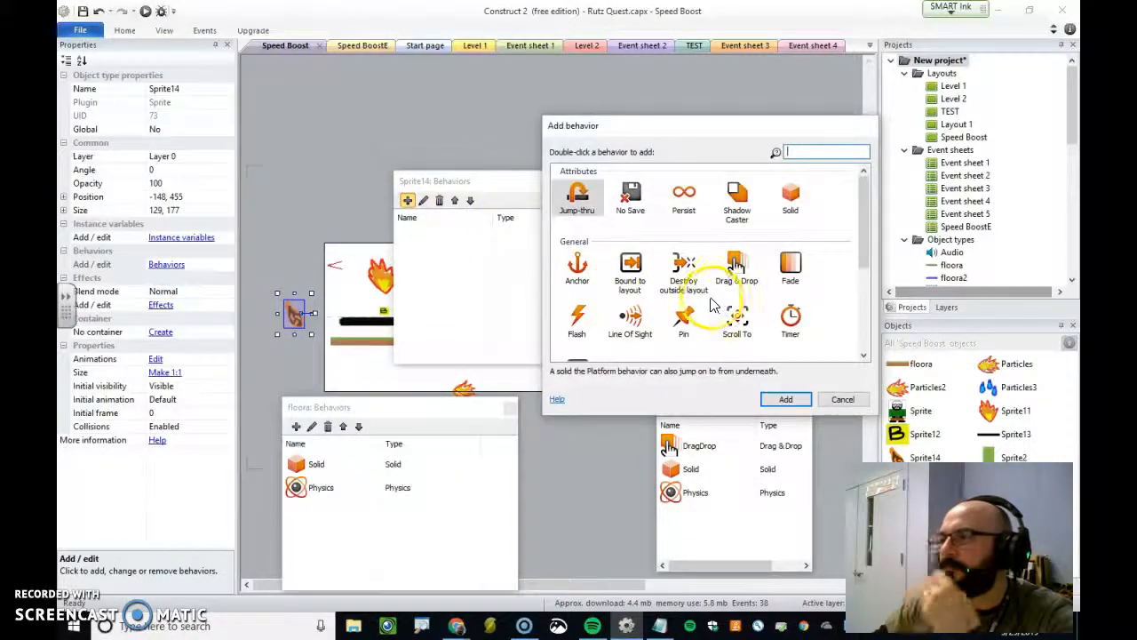
scroll(down, 3)
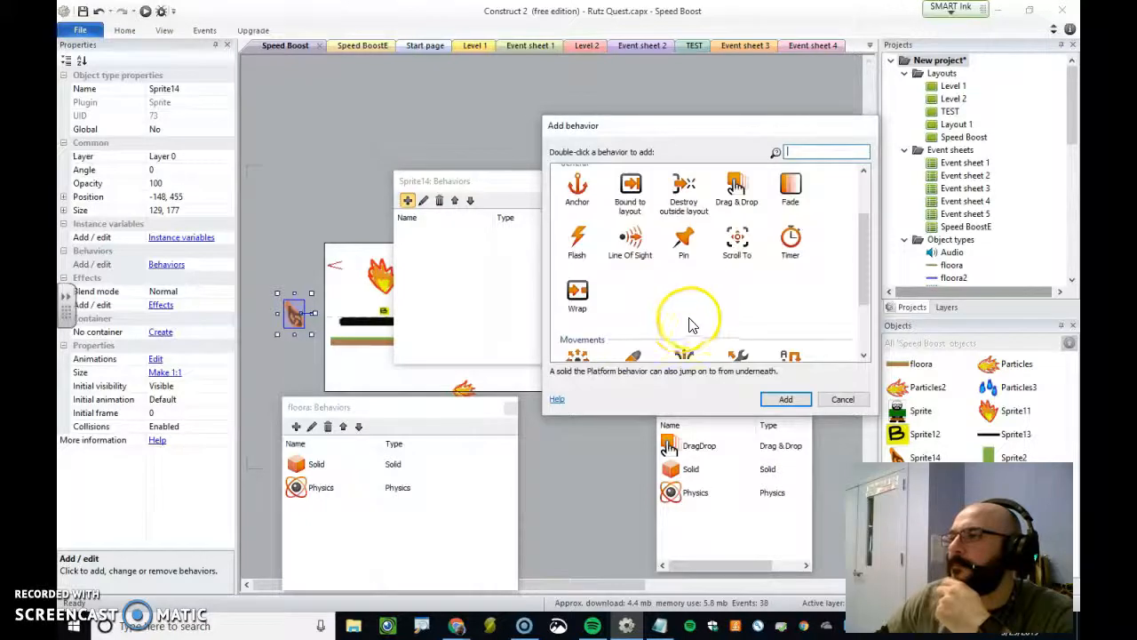
click(785, 397)
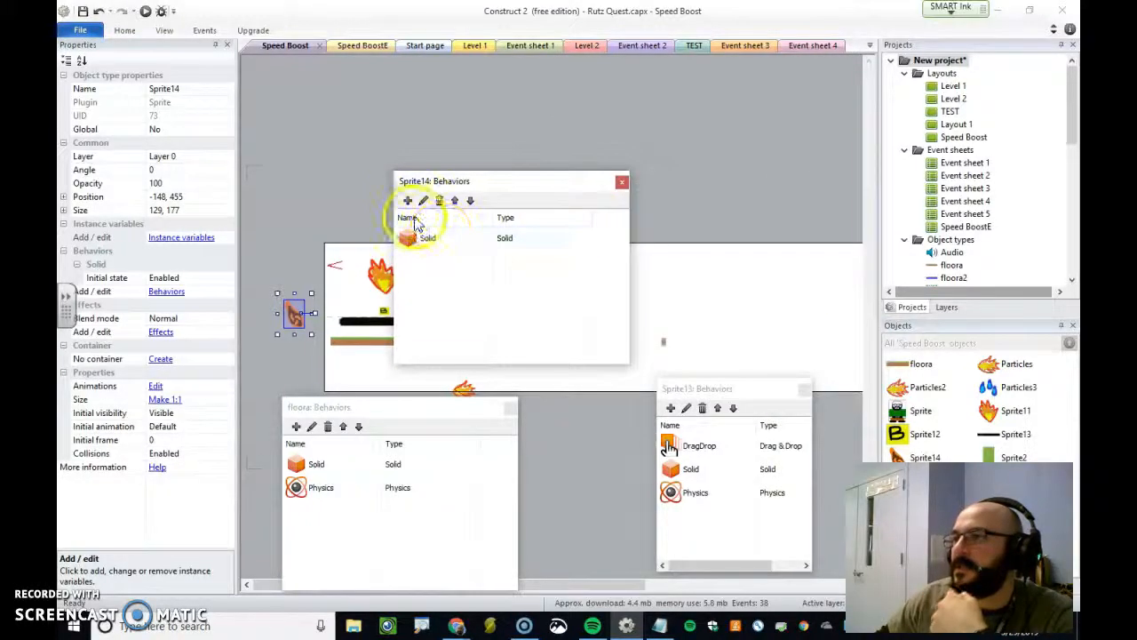
click(406, 199)
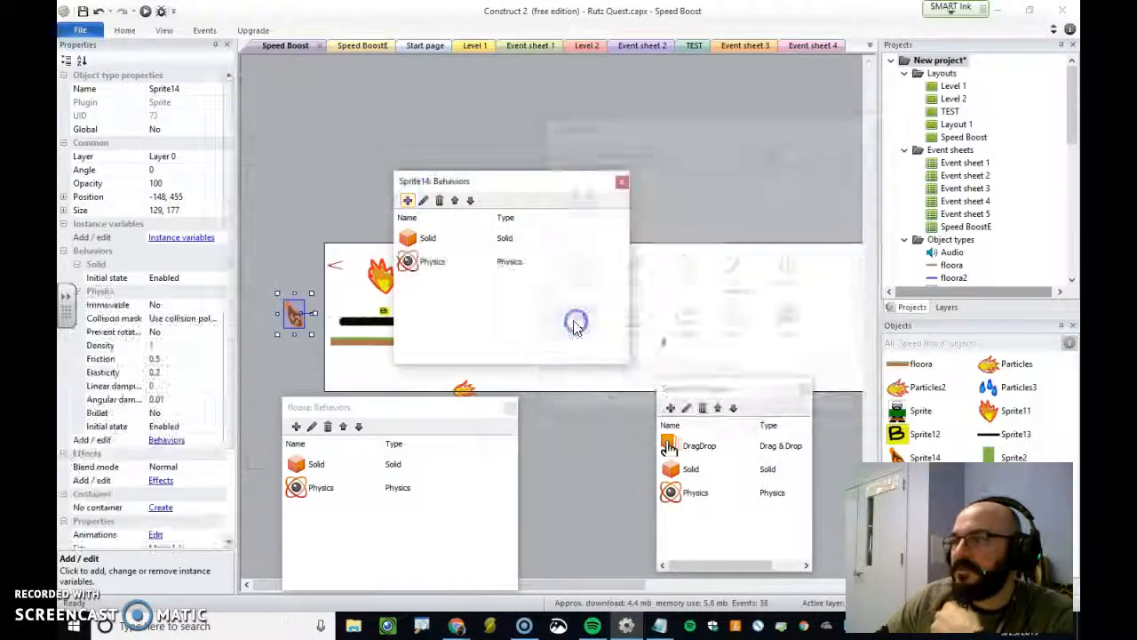
click(622, 181)
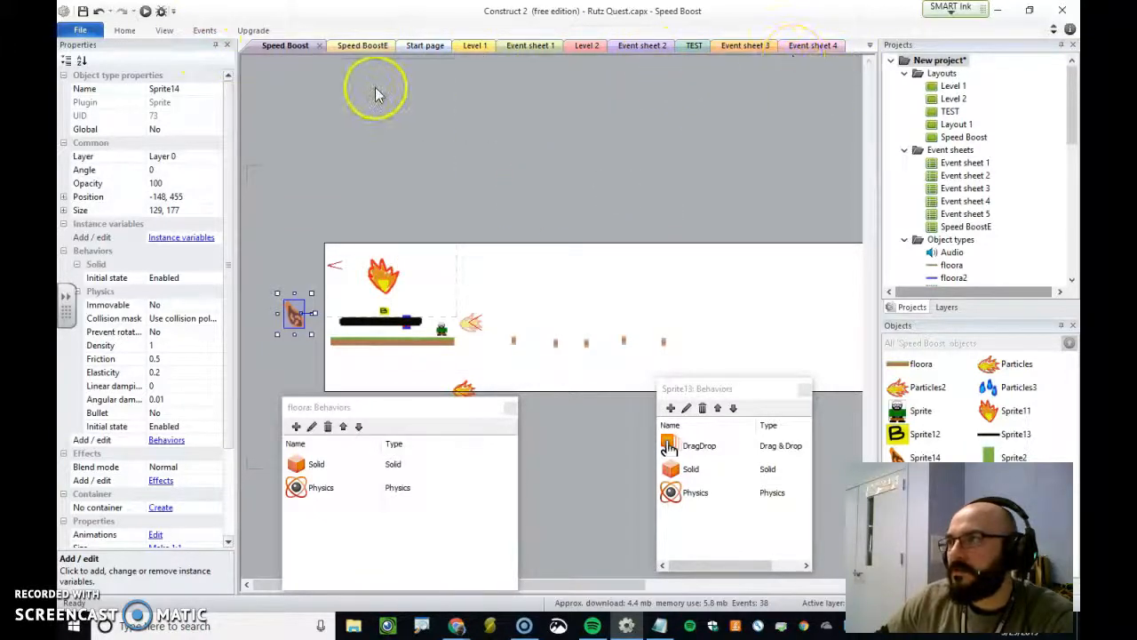
Step: Add a System 'Every X seconds' event with a 0.1 second interval to the Speed Boost event sheet
click(353, 46)
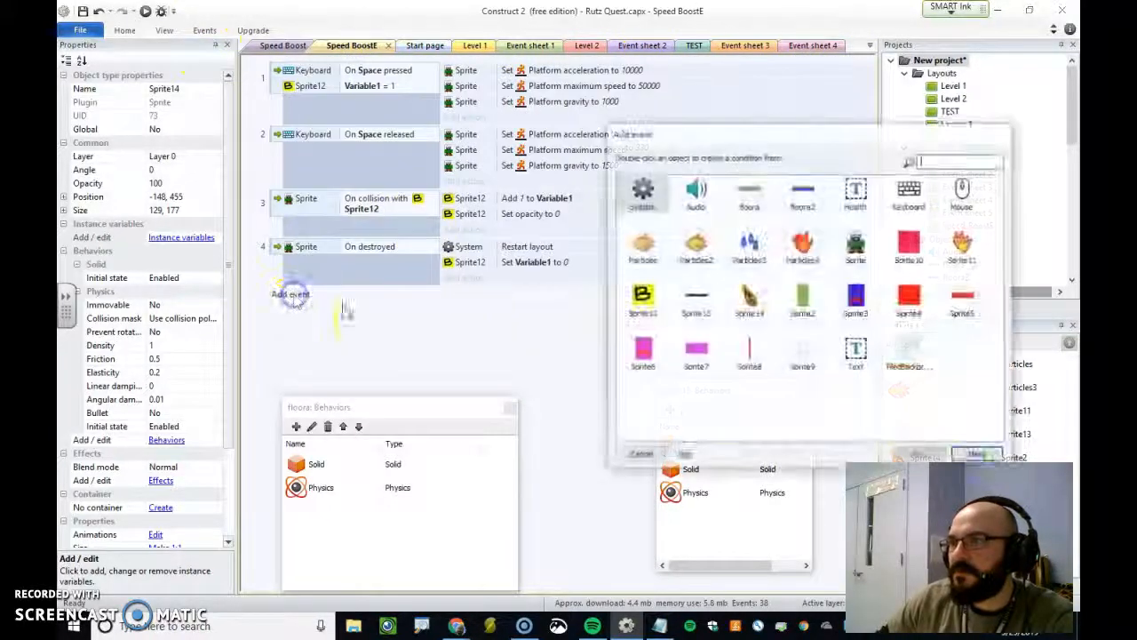
double_click(643, 188)
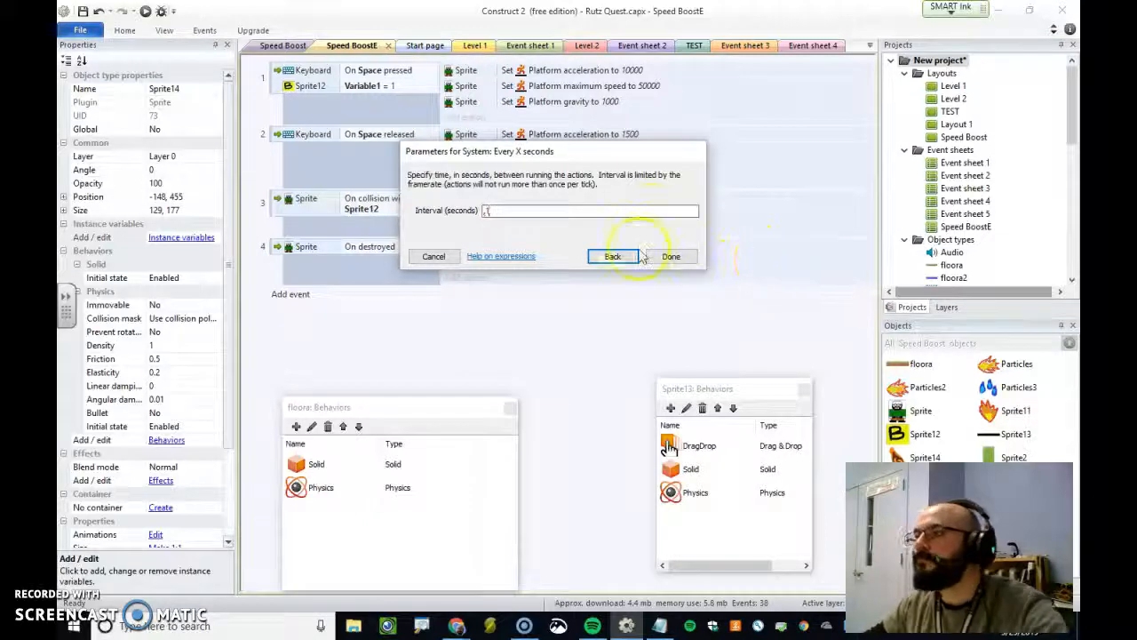
click(671, 256)
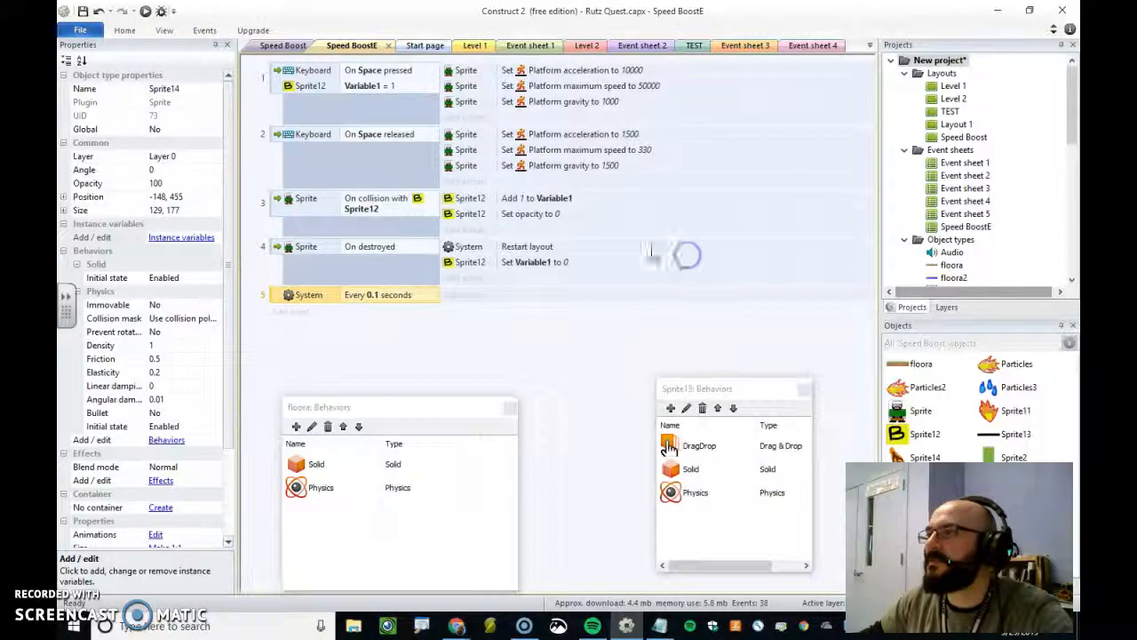
Step: Add a System Create object action that spawns Sprite14 on layer 0
click(464, 295)
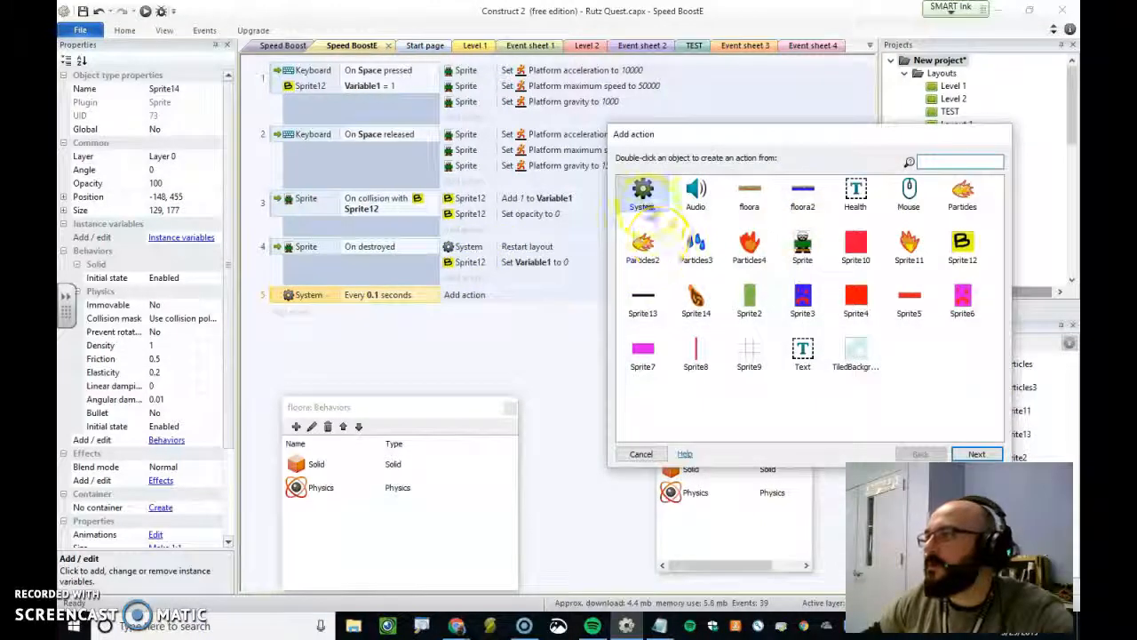
double_click(641, 189)
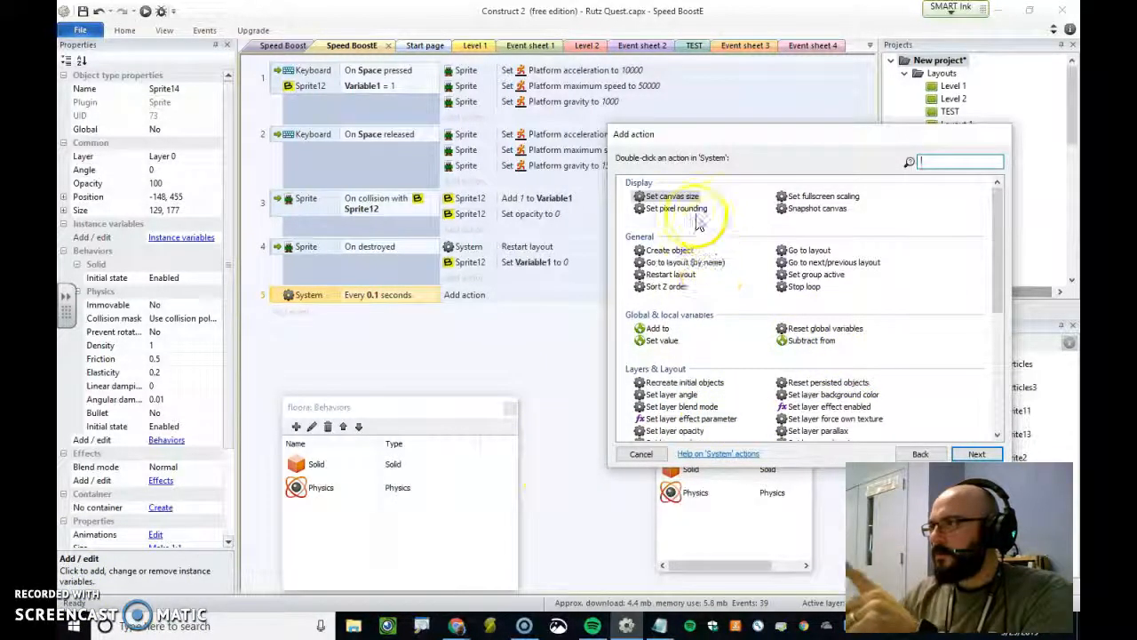
double_click(668, 249)
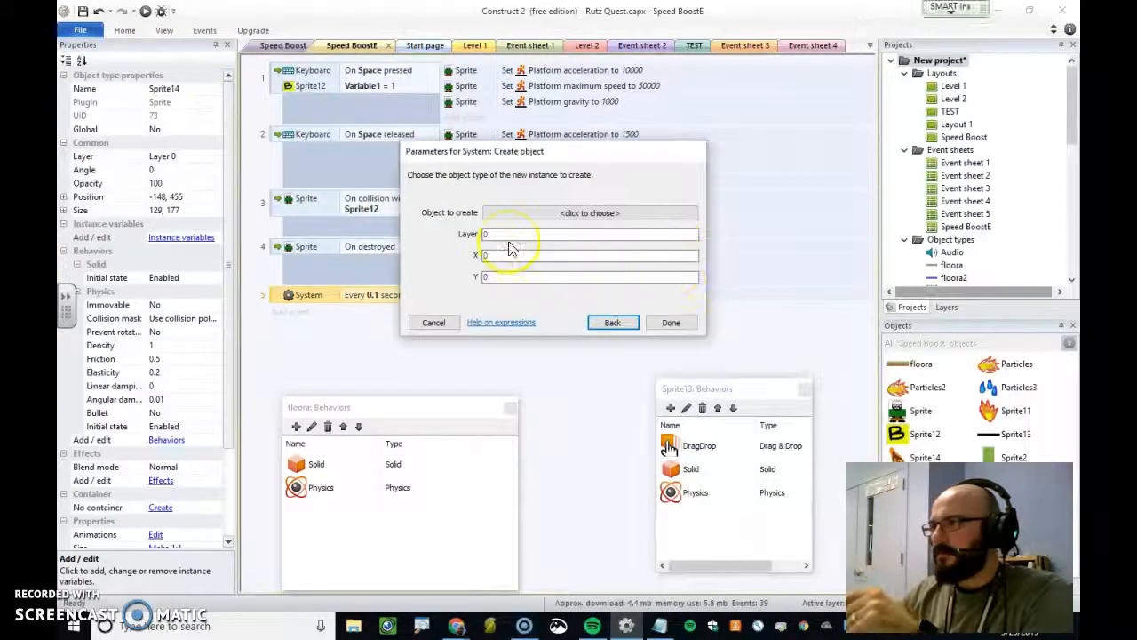
click(587, 256)
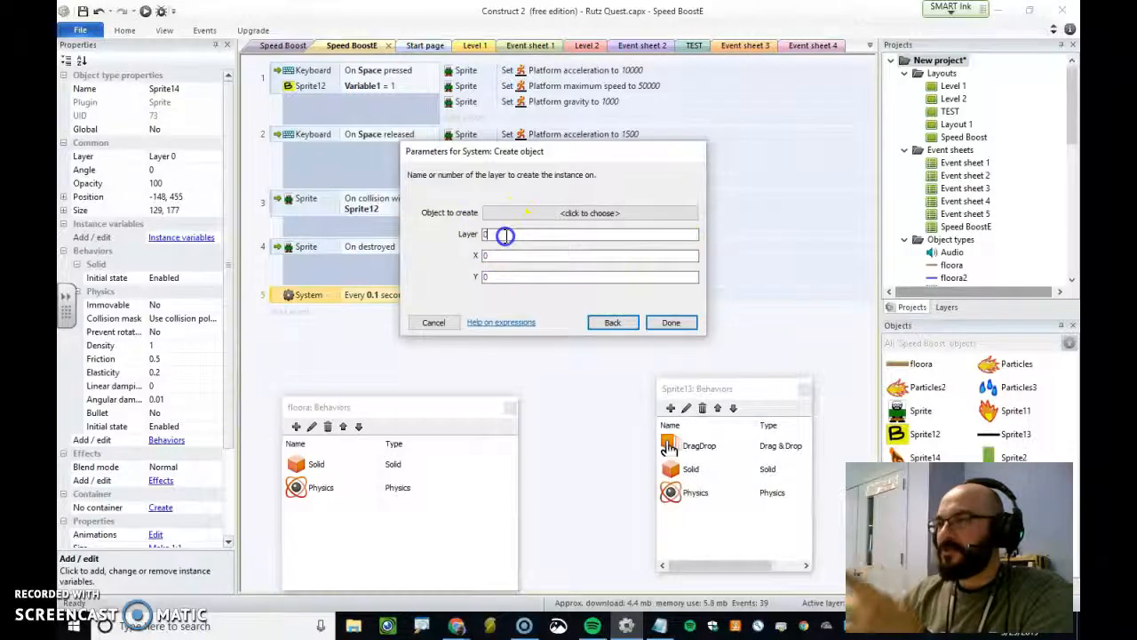
click(590, 213)
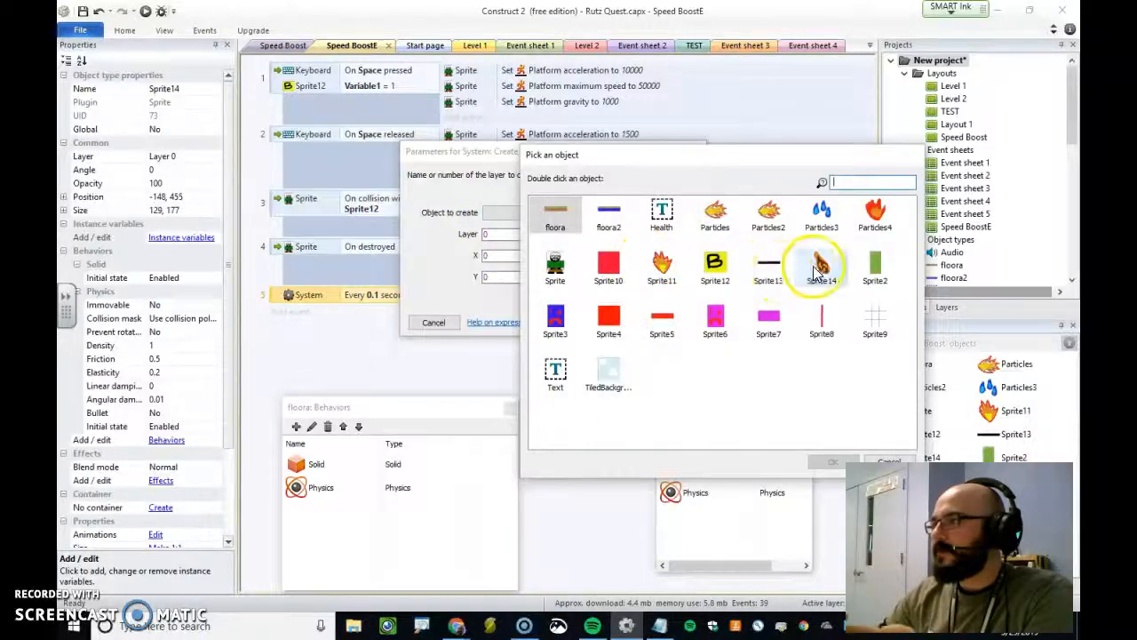
double_click(821, 266)
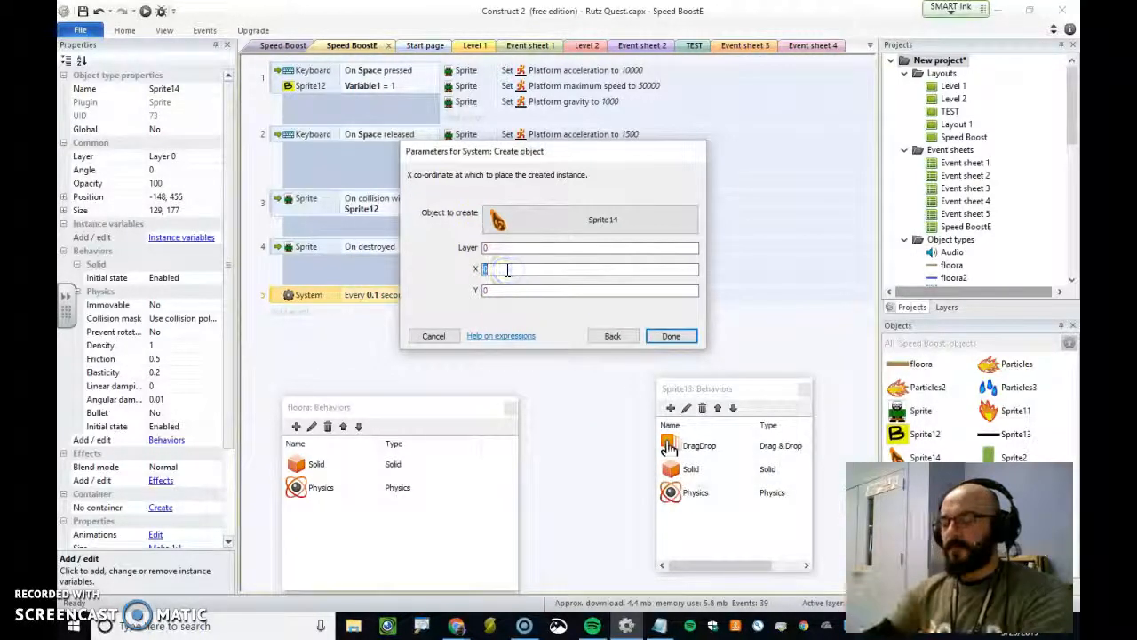
Step: Set the spawn position to X random(0,100) and Y -150 and confirm the action
text(ran)
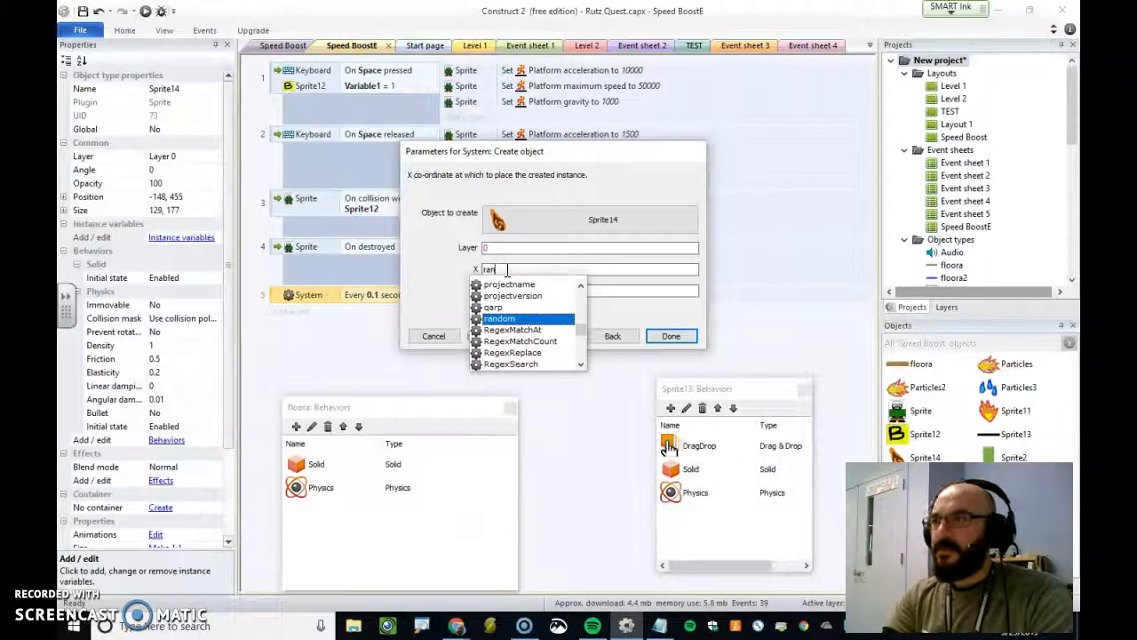
click(499, 318)
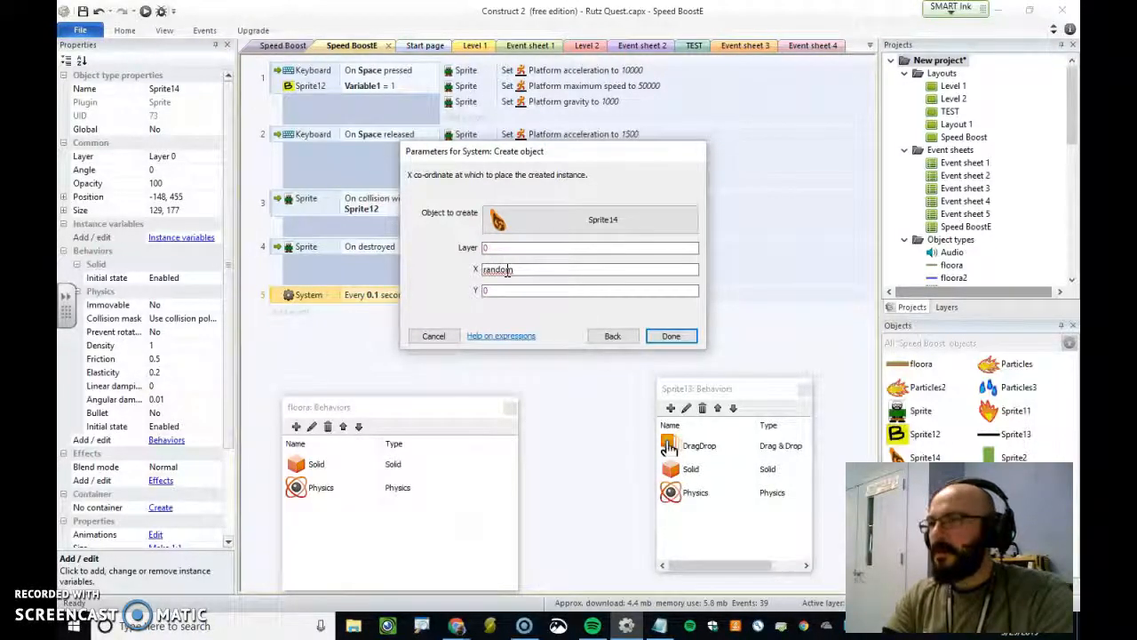
text(()
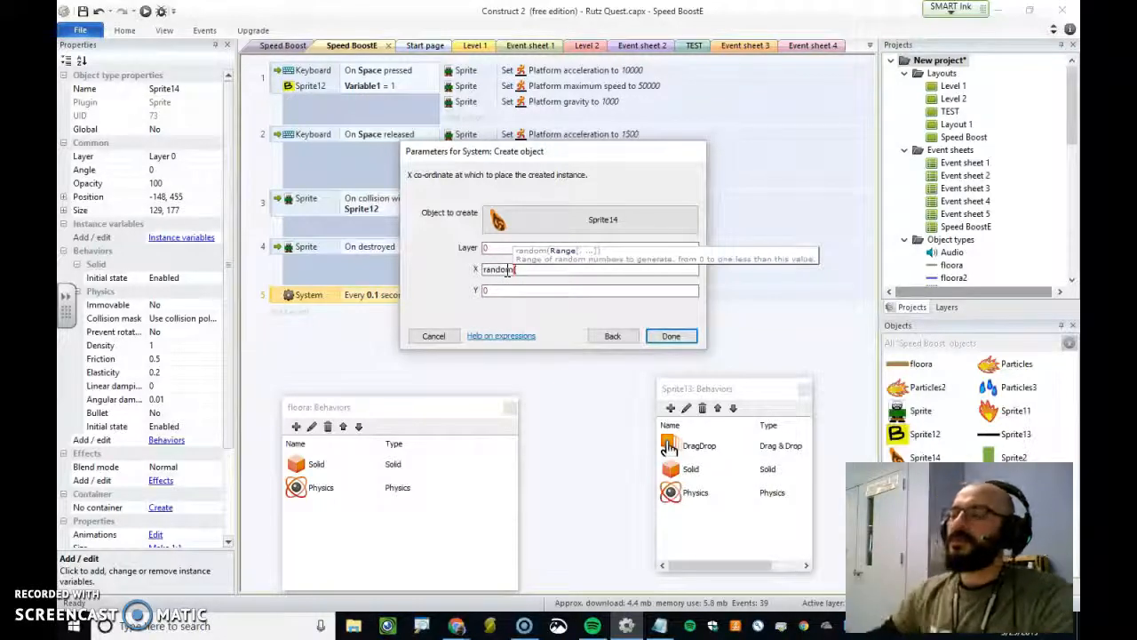
mouse_move(524, 342)
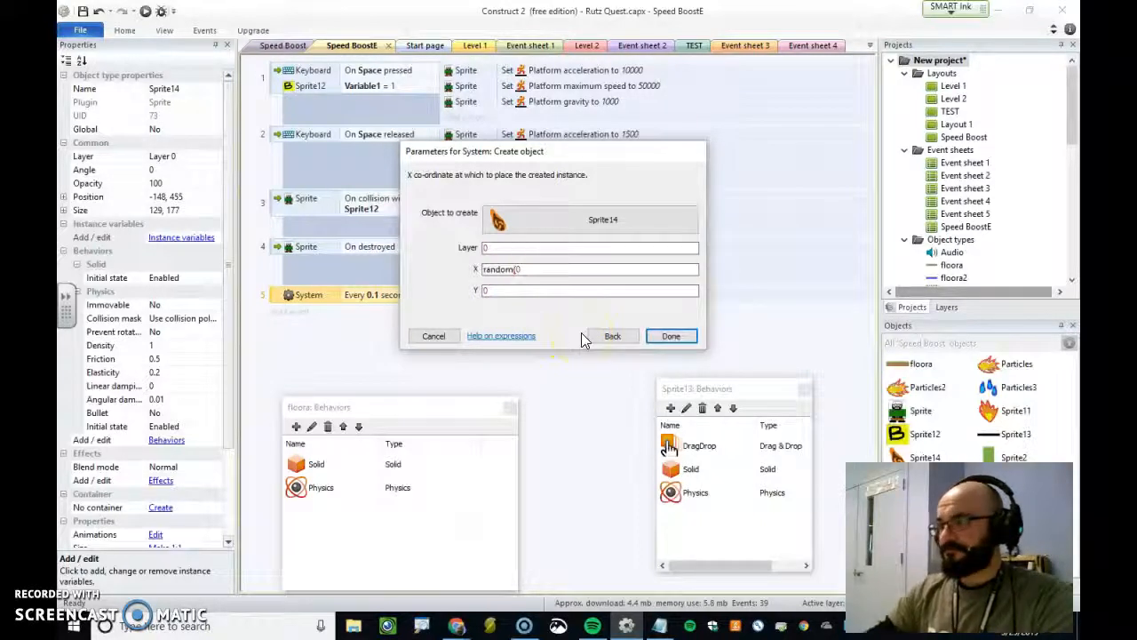
key(Backspace)
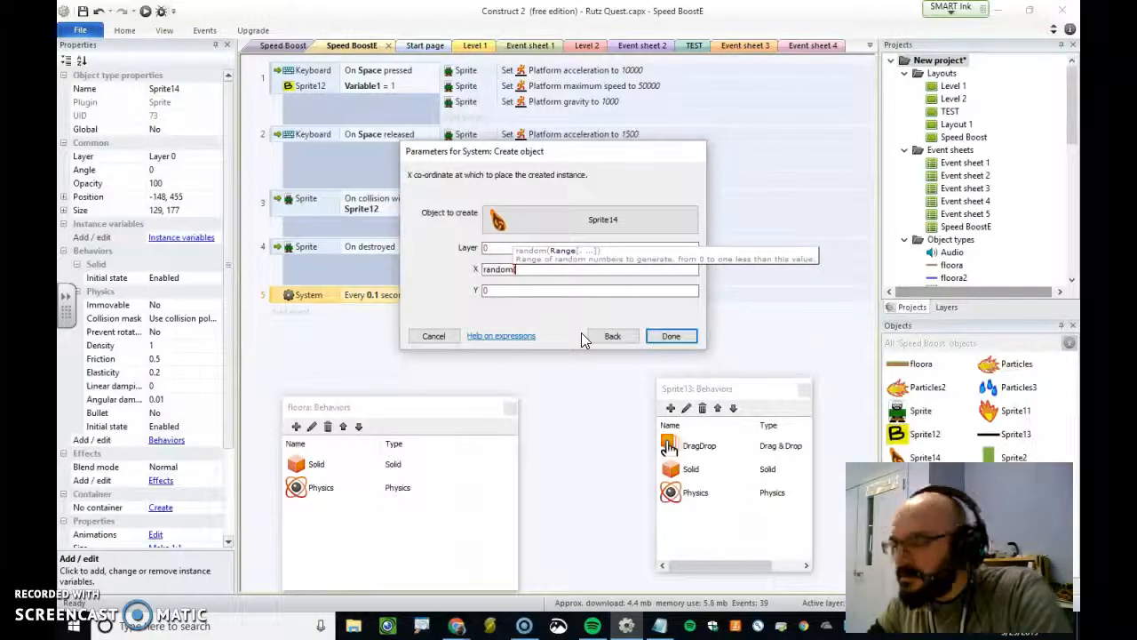
text((0,)
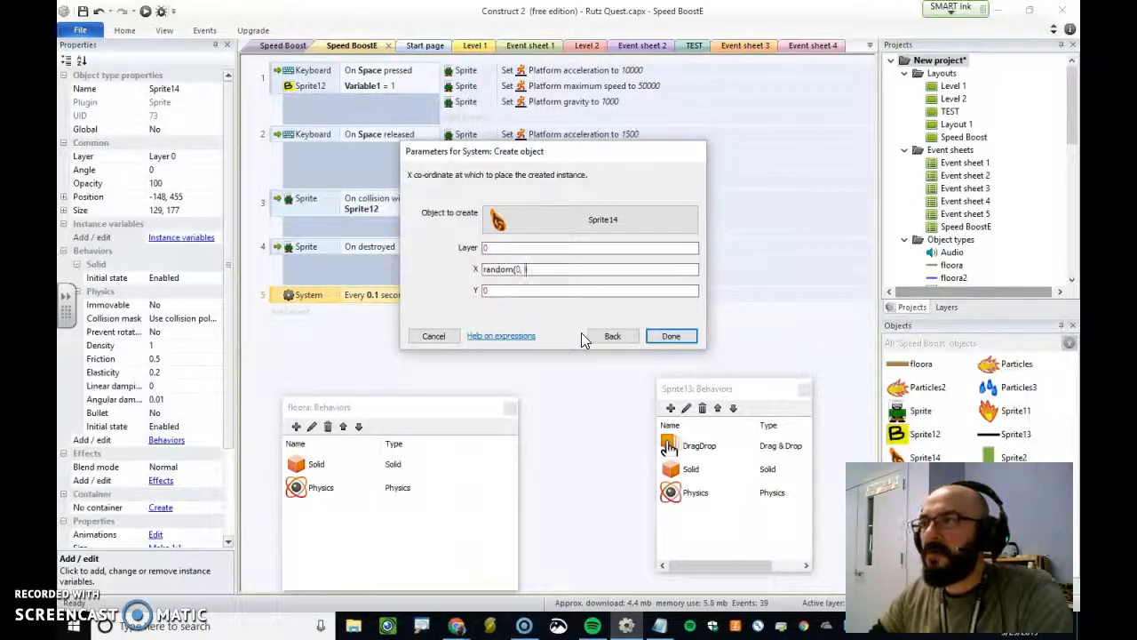
text(100))
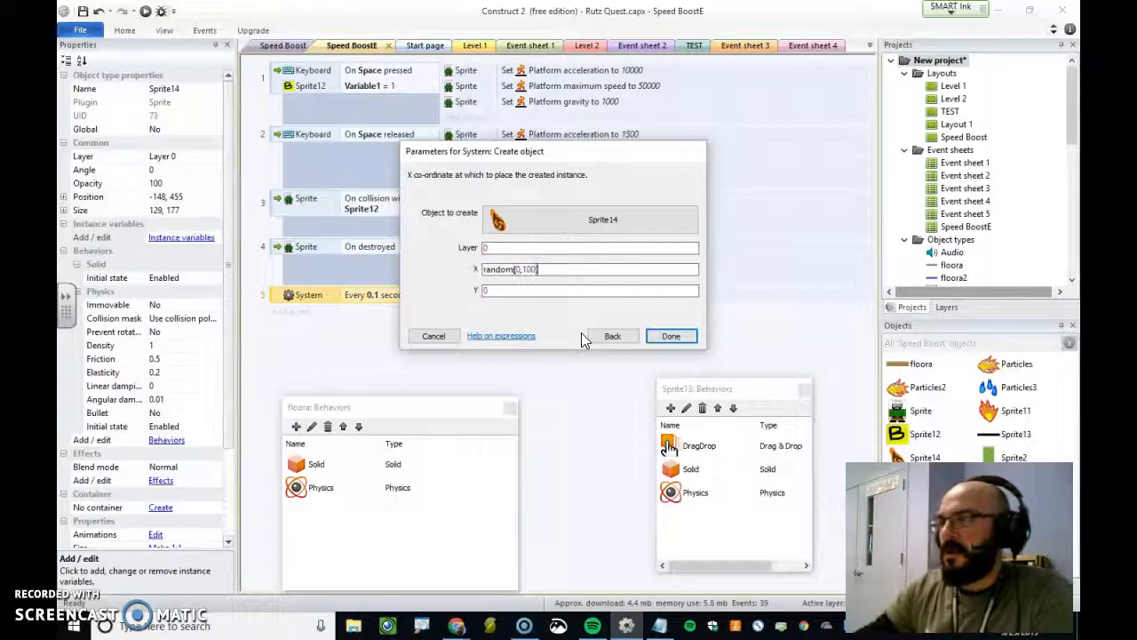
click(590, 289)
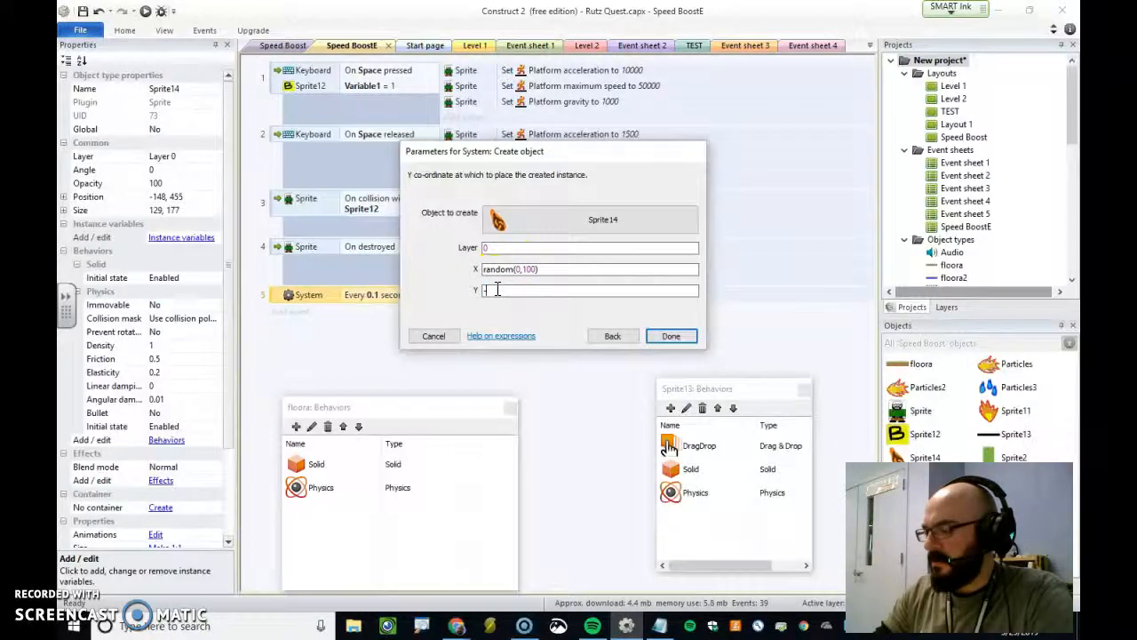
text(-150)
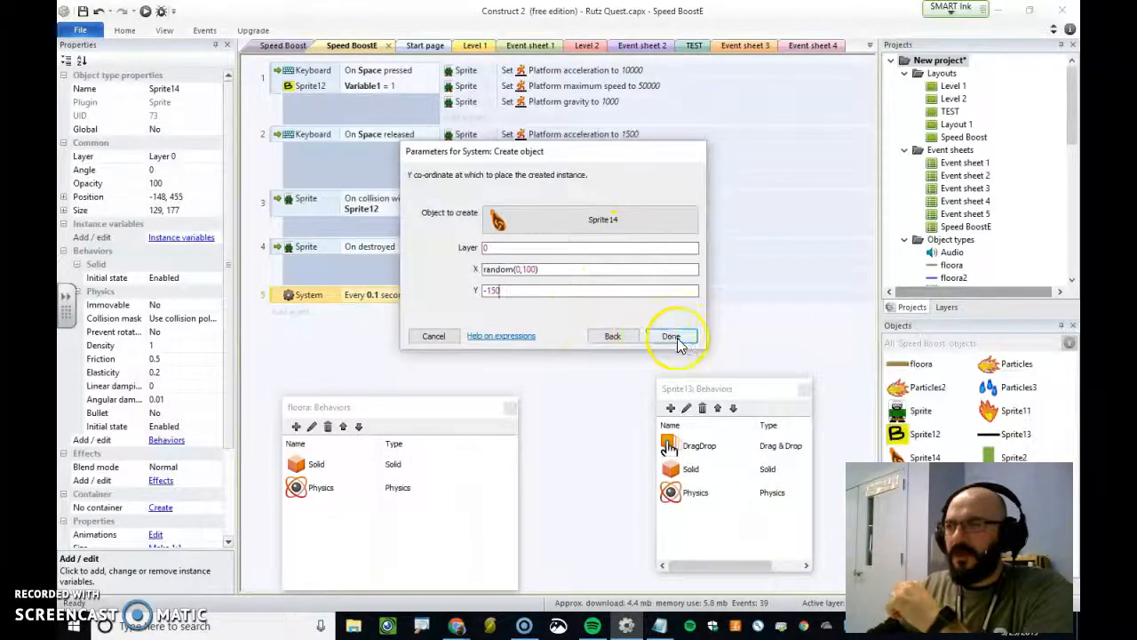
click(672, 335)
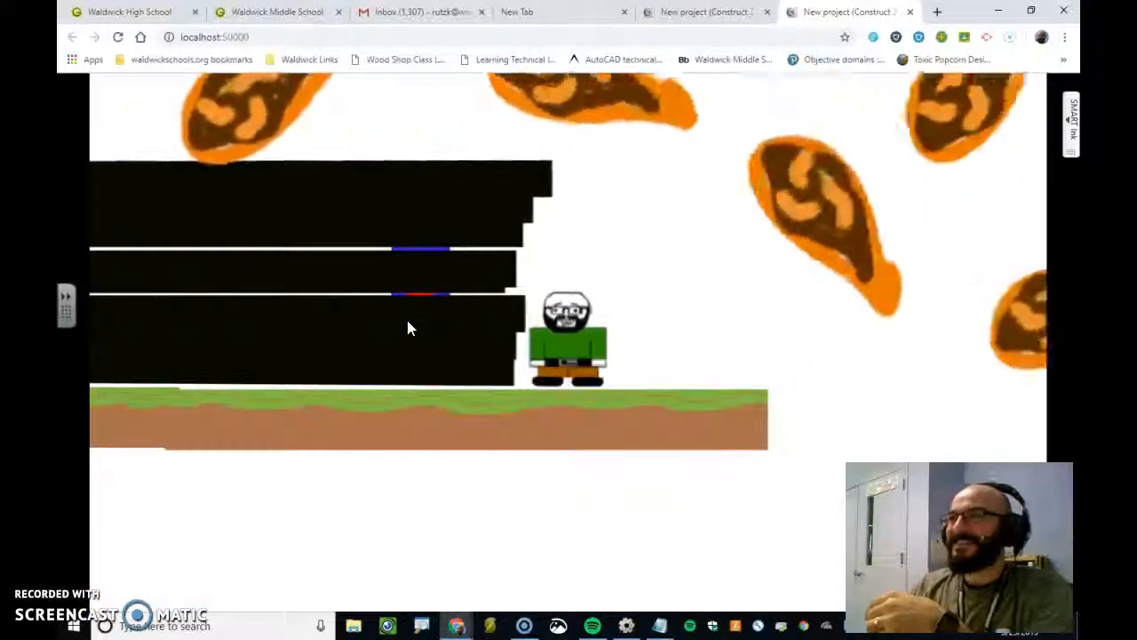
click(625, 626)
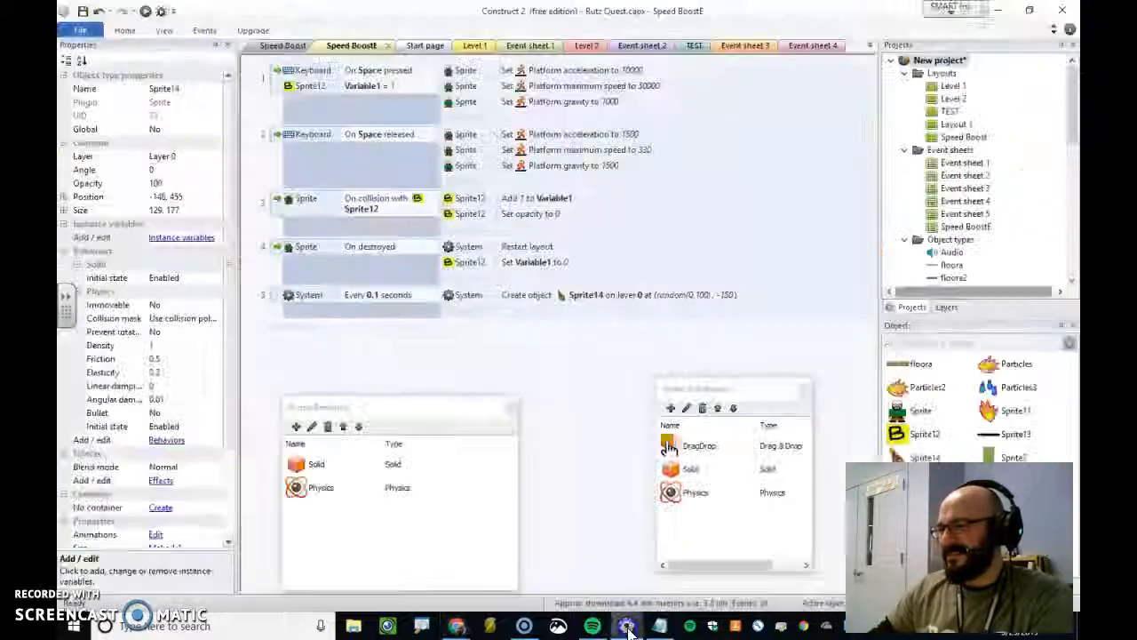
Step: Switch to the Speed Boost layout and show its layers list to check the 5000 by 960 size
click(284, 47)
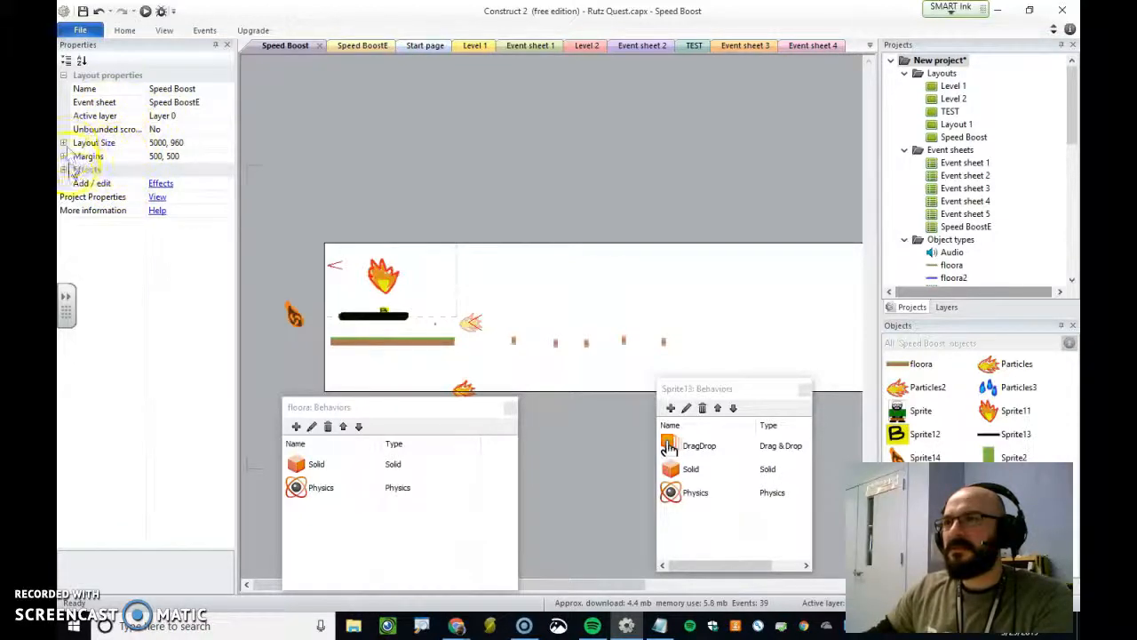
click(945, 306)
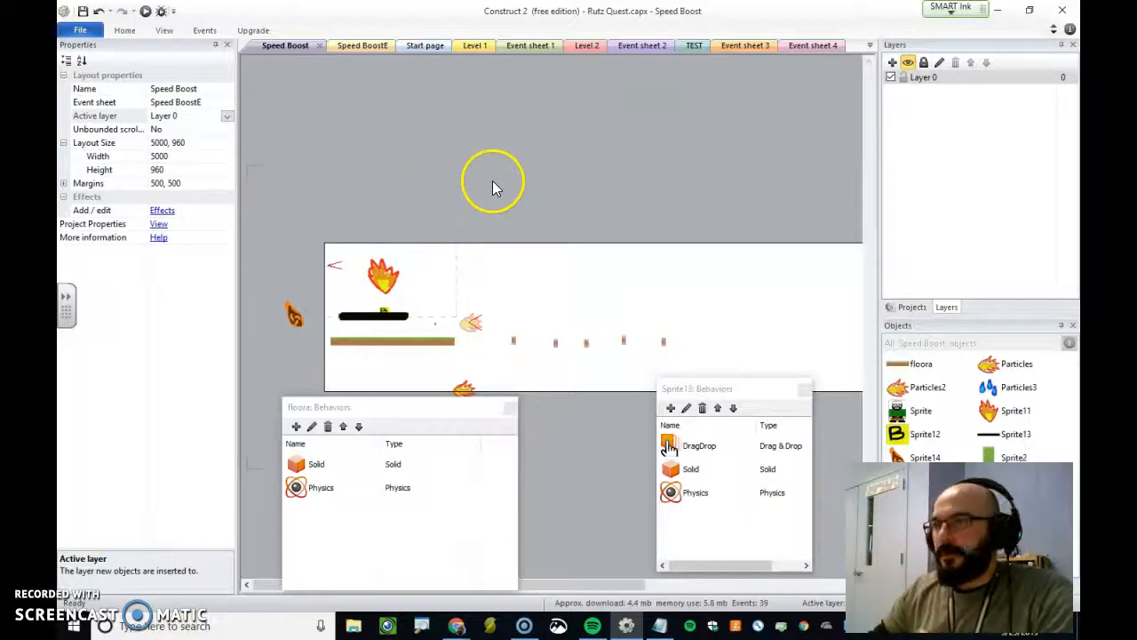
mouse_move(359, 388)
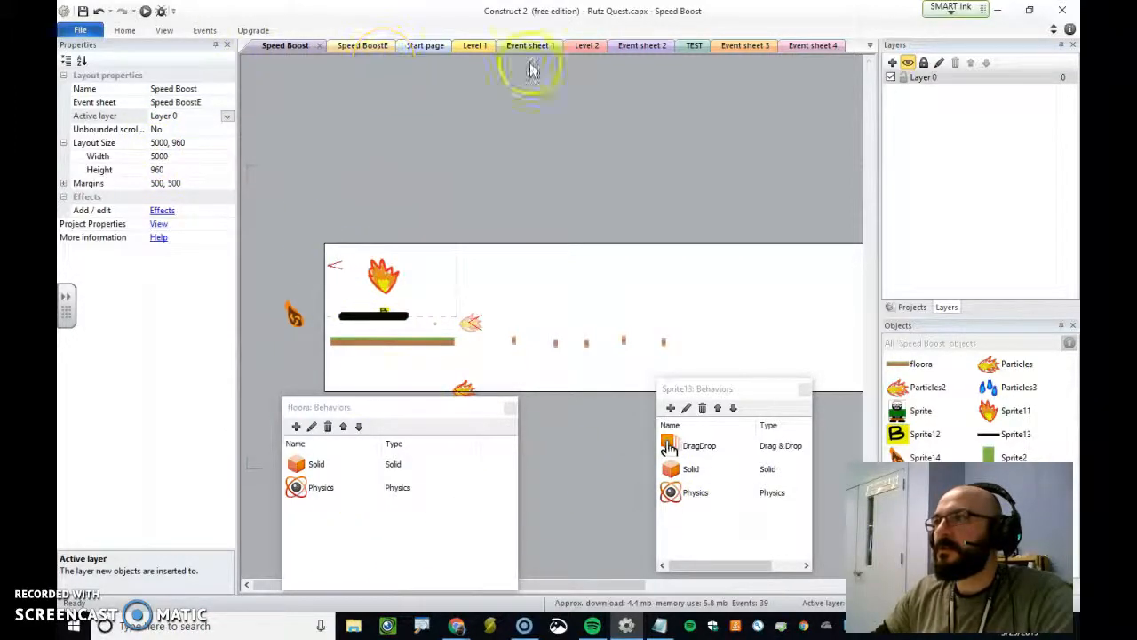
Step: Return to the Speed Boost event sheet and confirm the revised random X spawn range for Sprite14
click(908, 305)
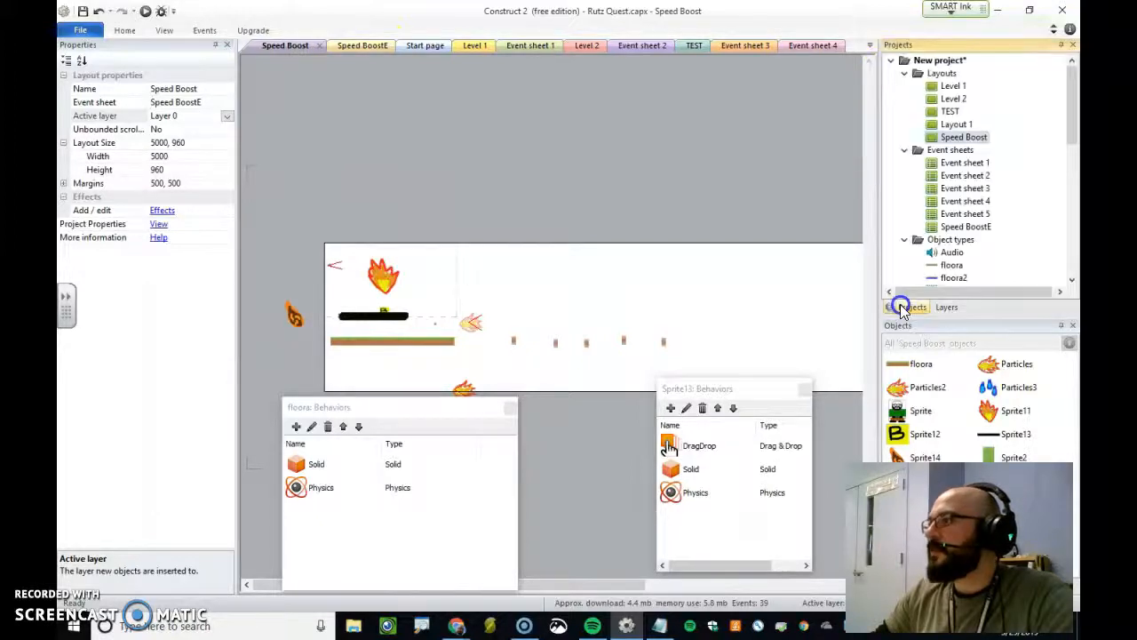
click(352, 46)
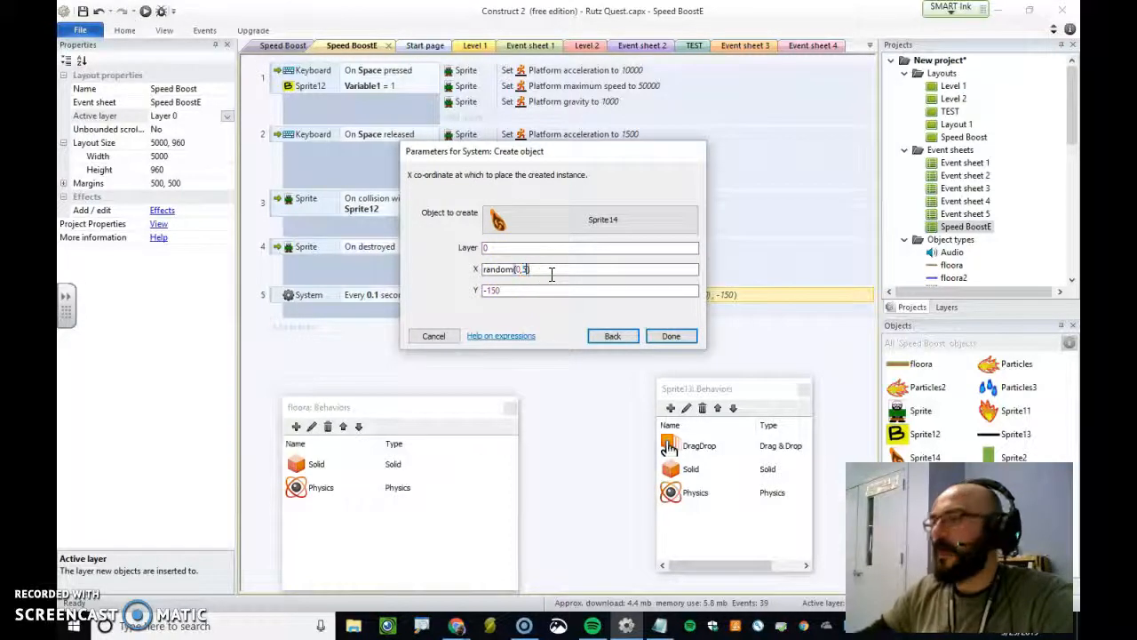
click(672, 334)
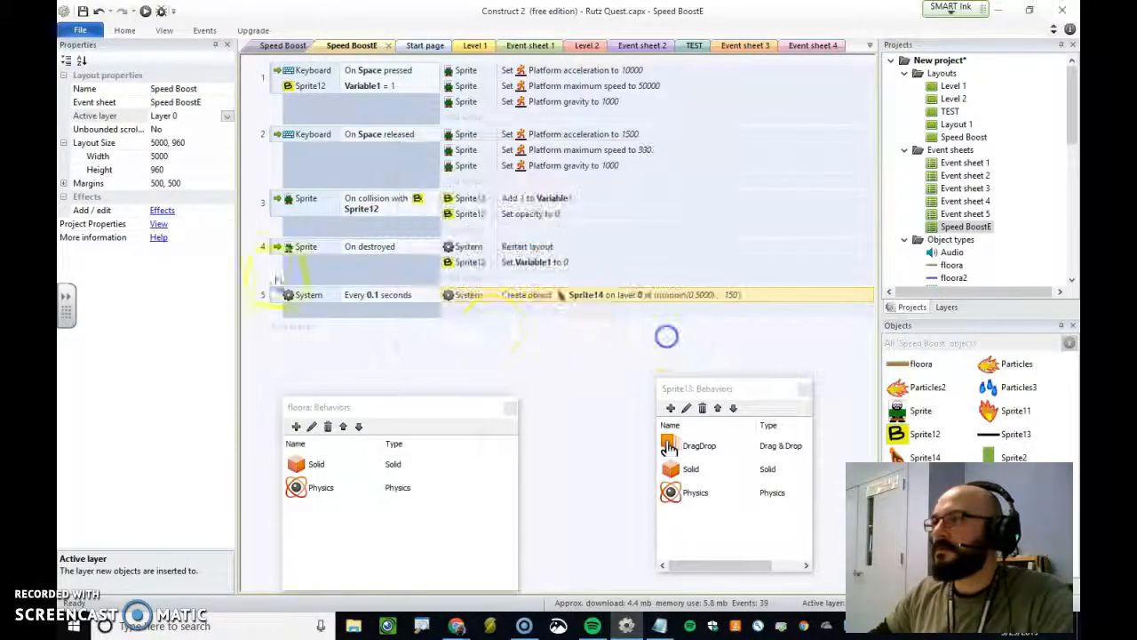